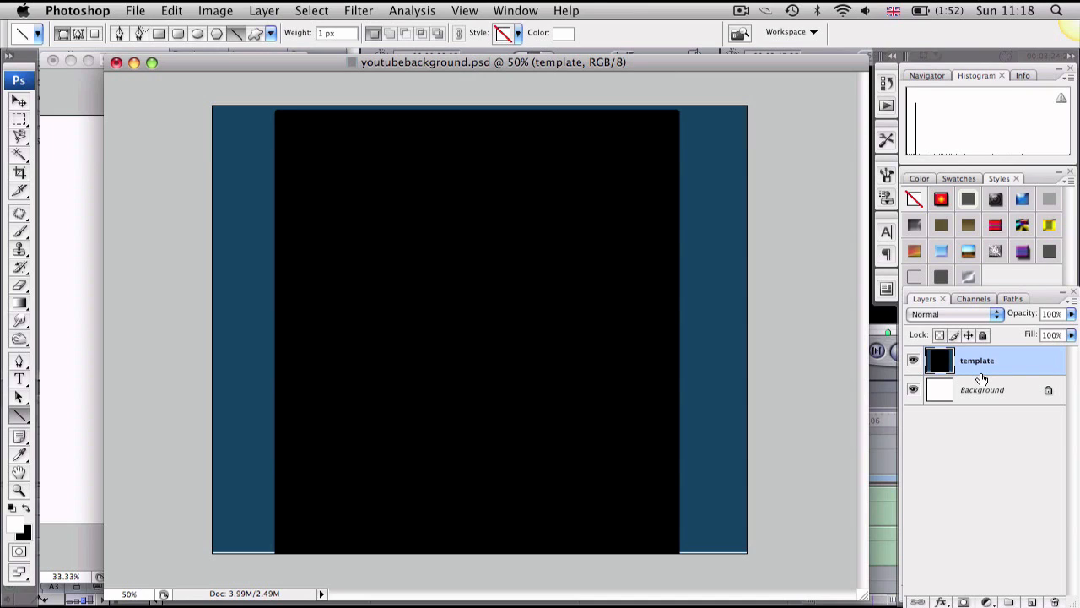
mouse_move(151, 80)
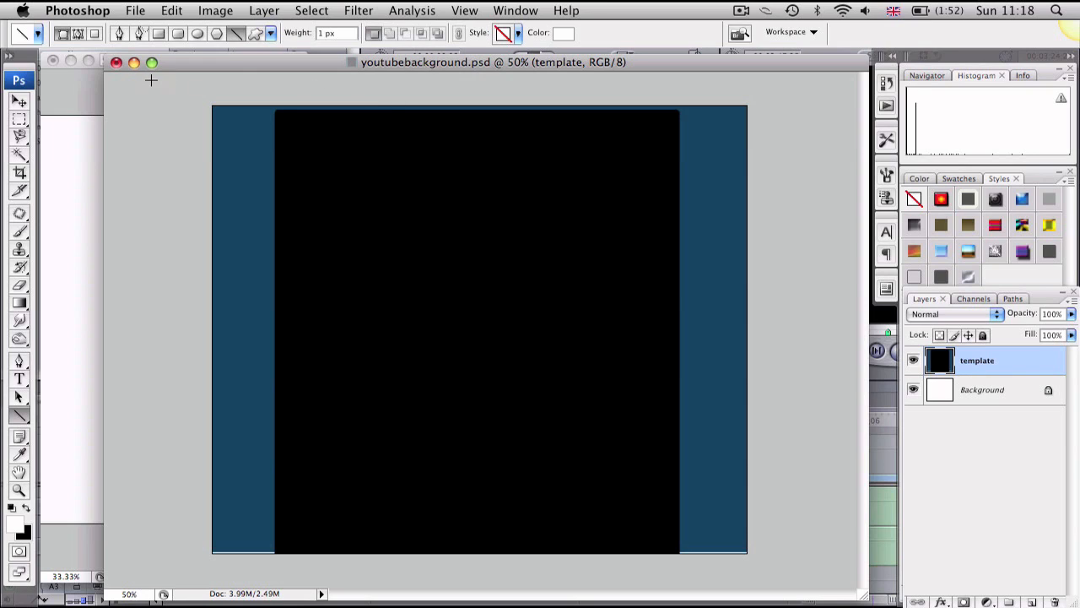
mouse_move(334, 190)
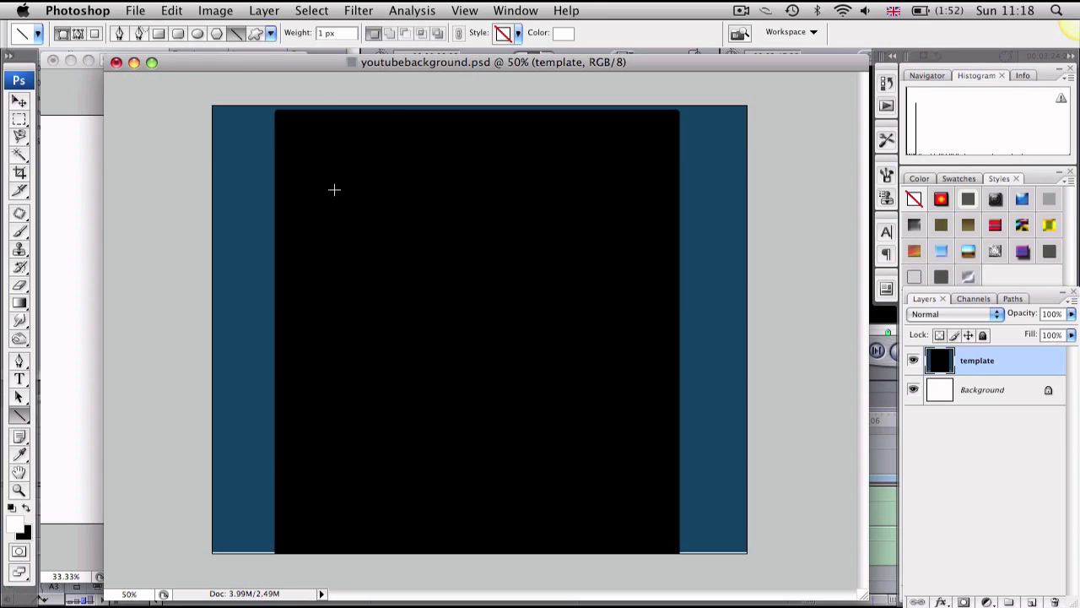
mouse_move(259, 112)
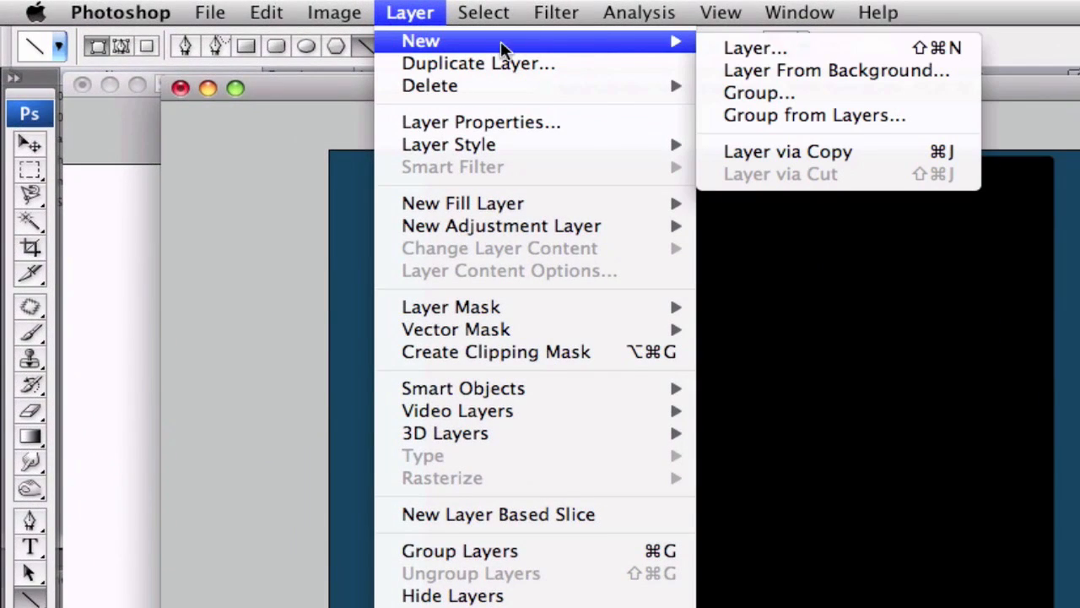
Step: Add a new empty Layer 1 to the YouTube background file
click(754, 47)
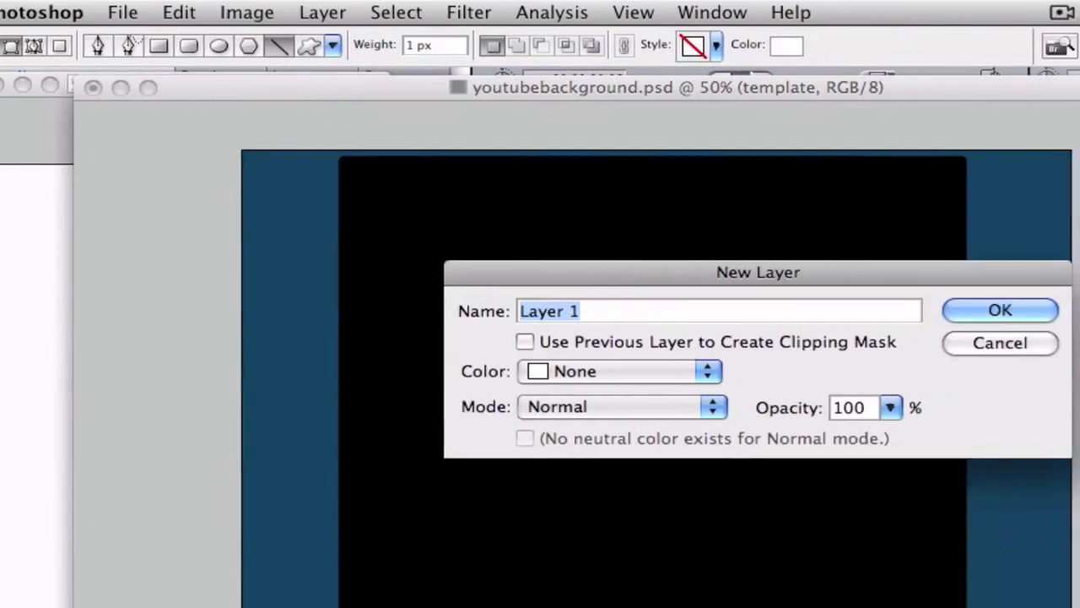
click(1001, 309)
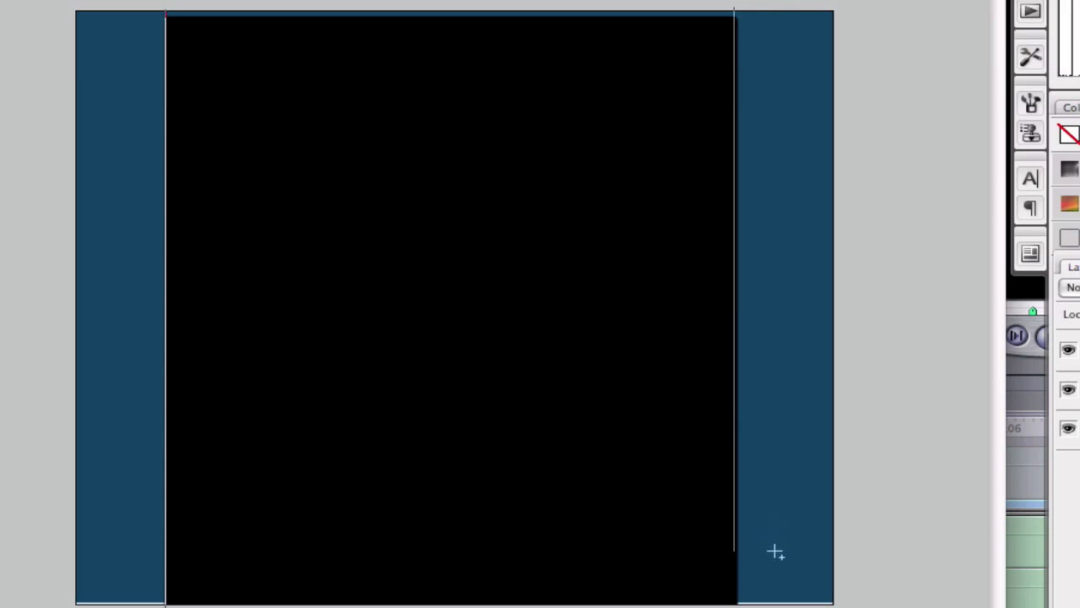
mouse_move(528, 372)
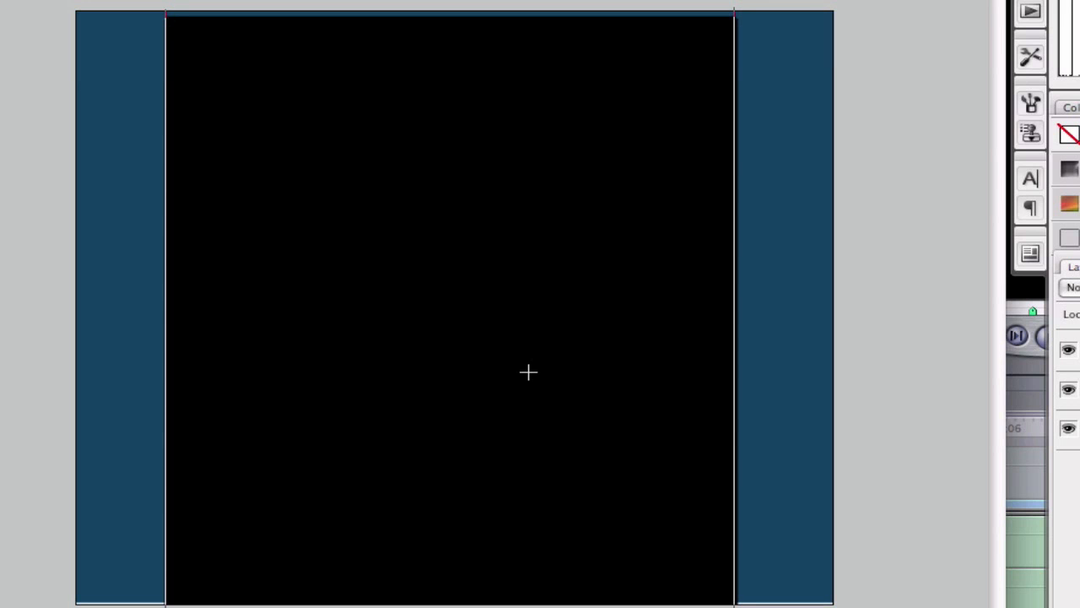
mouse_move(208, 98)
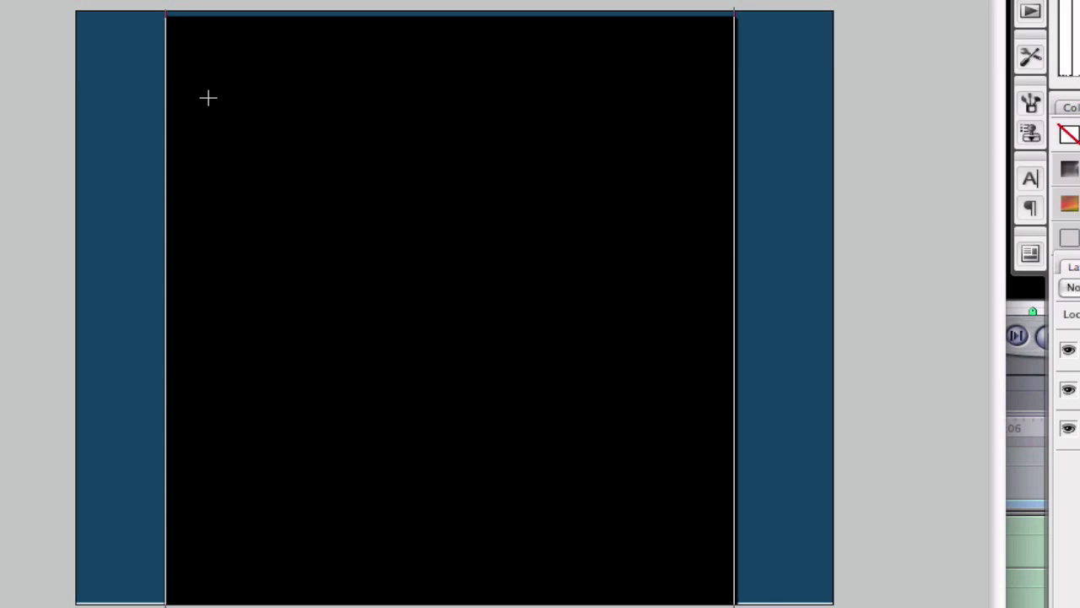
mouse_move(112, 67)
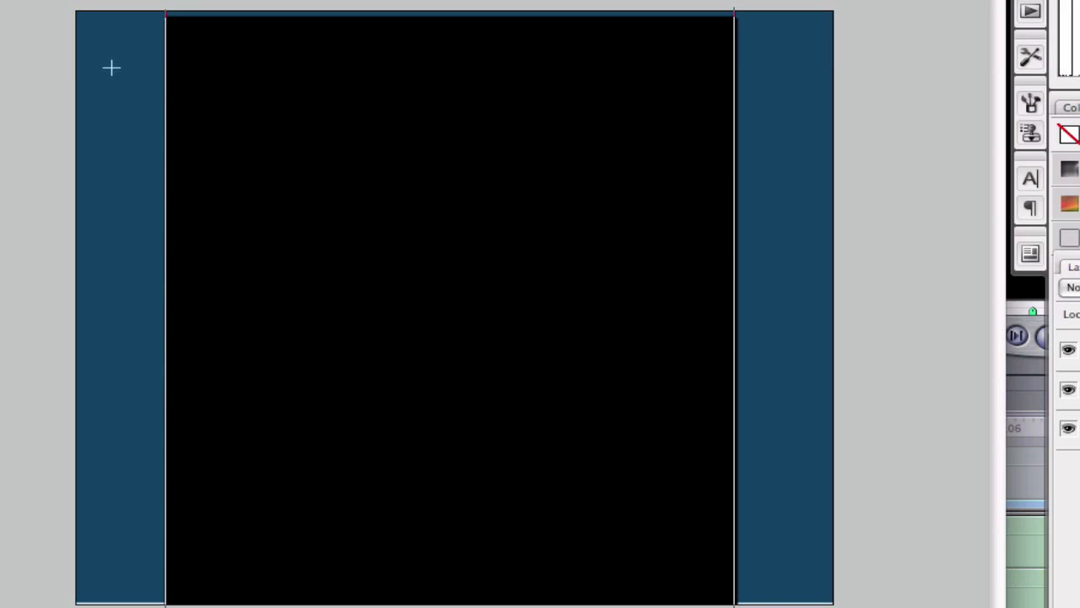
mouse_move(436, 74)
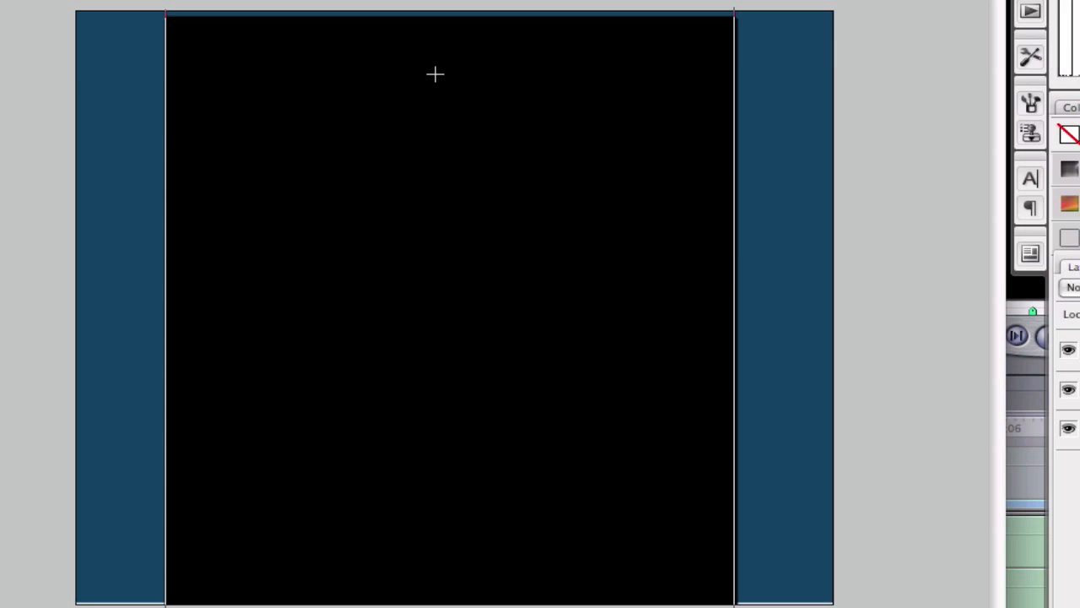
Step: Set the foreground colour to deep blue #003bc1 with Layer 1 active
click(454, 14)
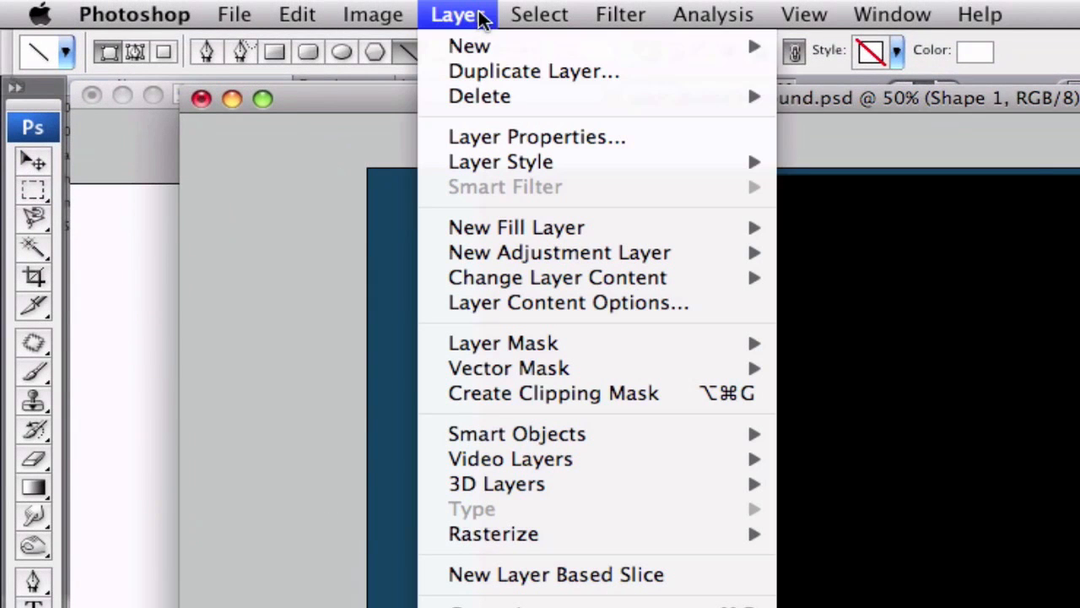
click(470, 45)
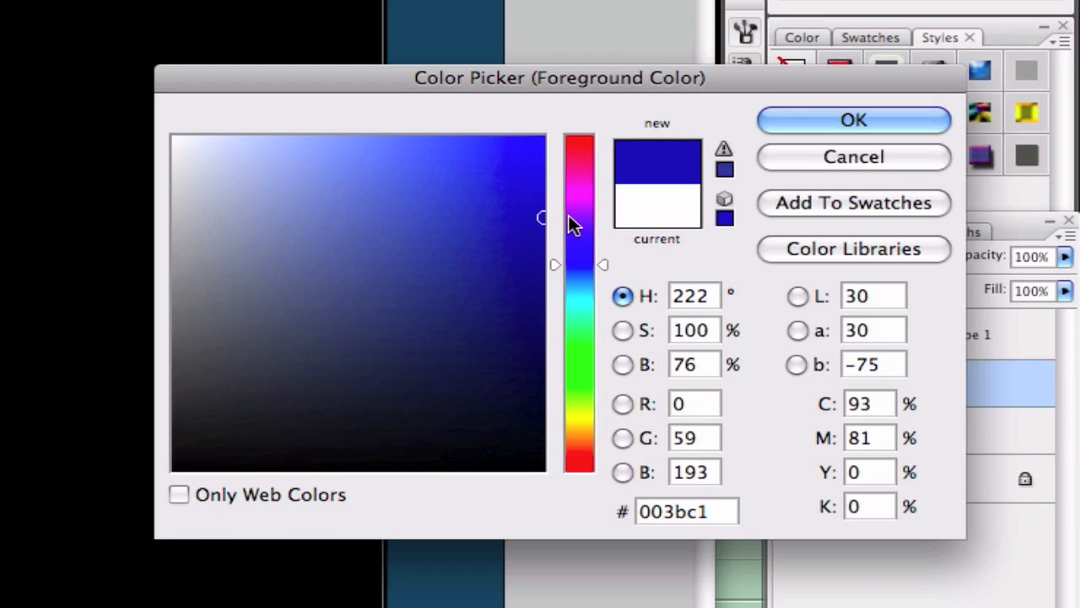
click(854, 119)
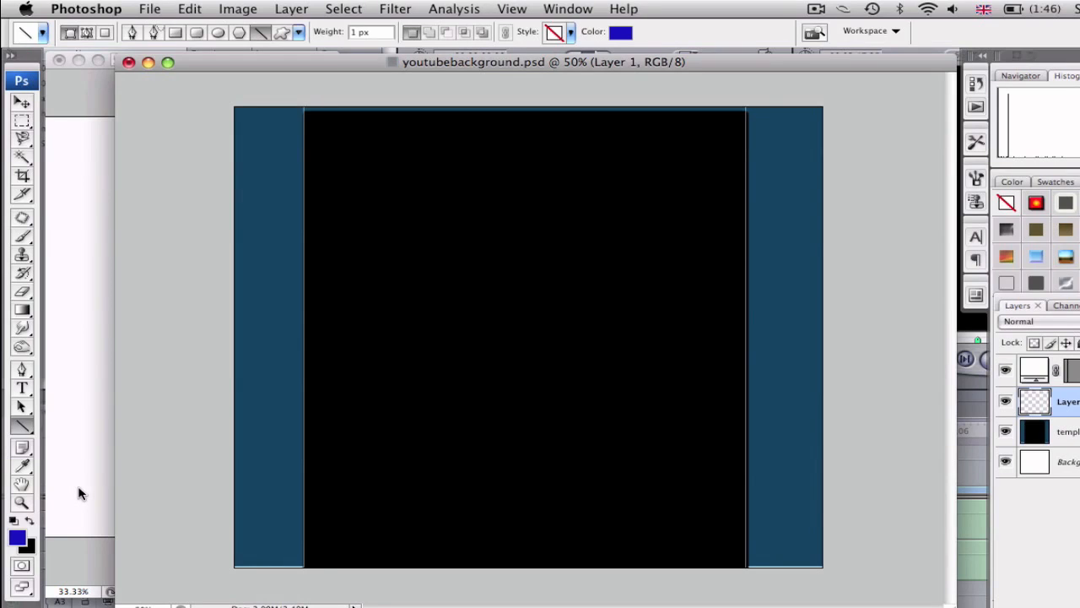
click(395, 9)
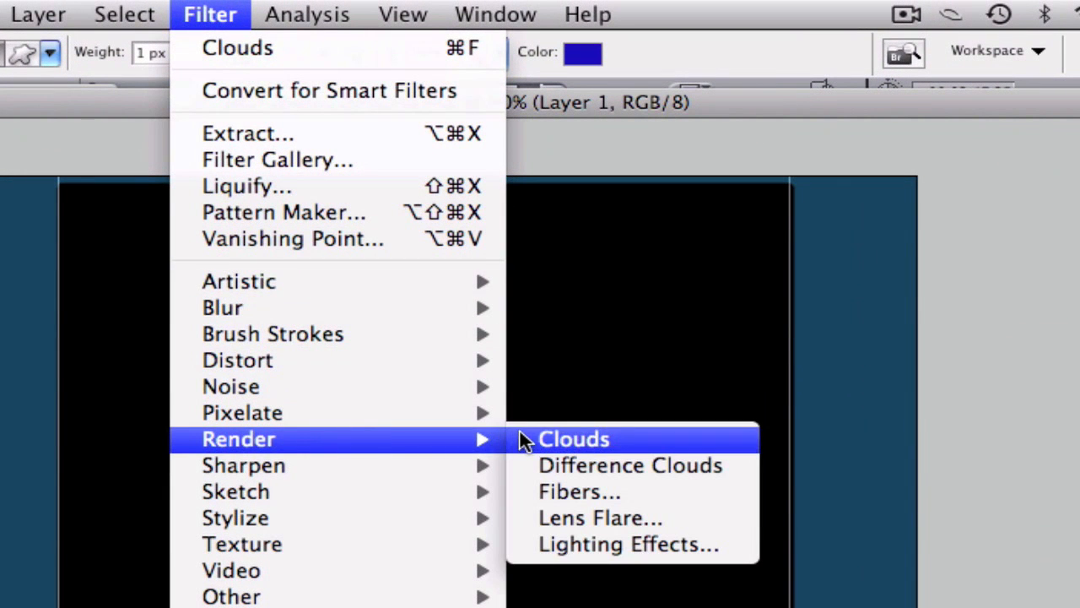
Step: Render blue-and-black clouds on Layer 1 and apply a Strokes-type Mezzotint
click(574, 438)
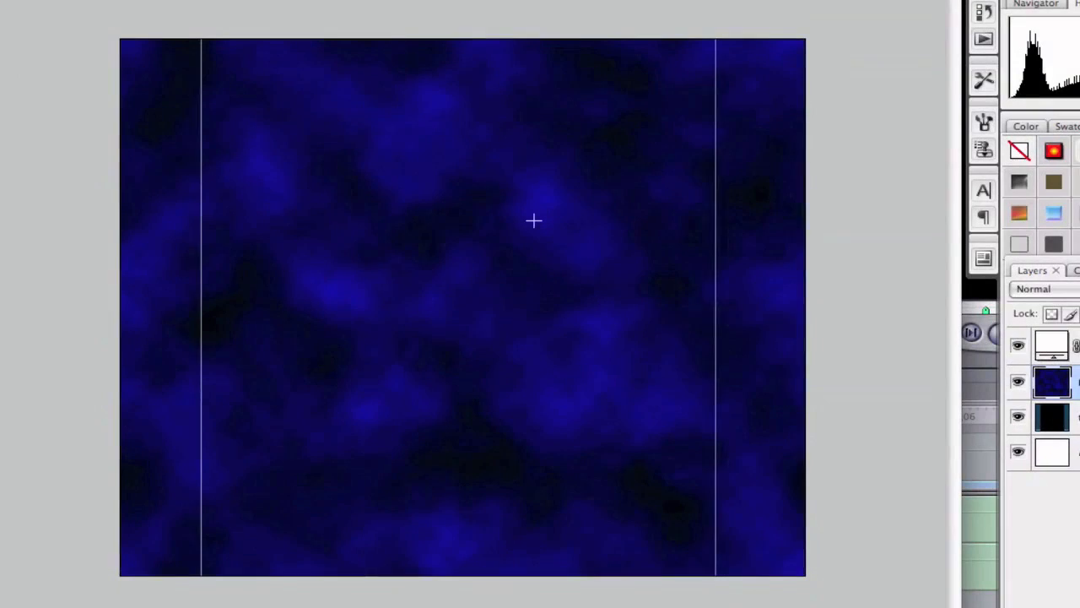
click(210, 14)
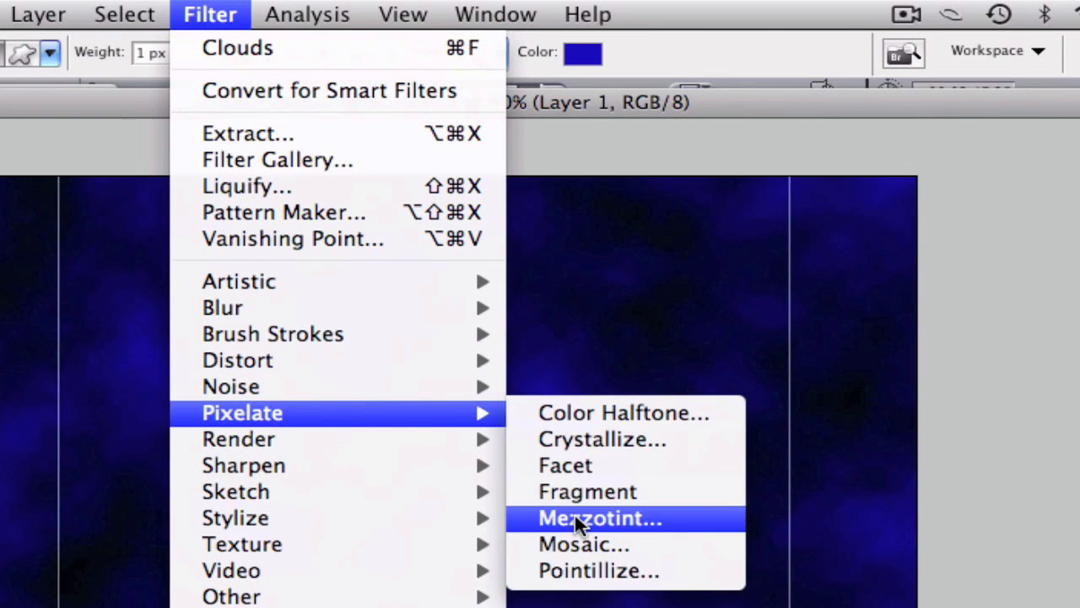
click(599, 518)
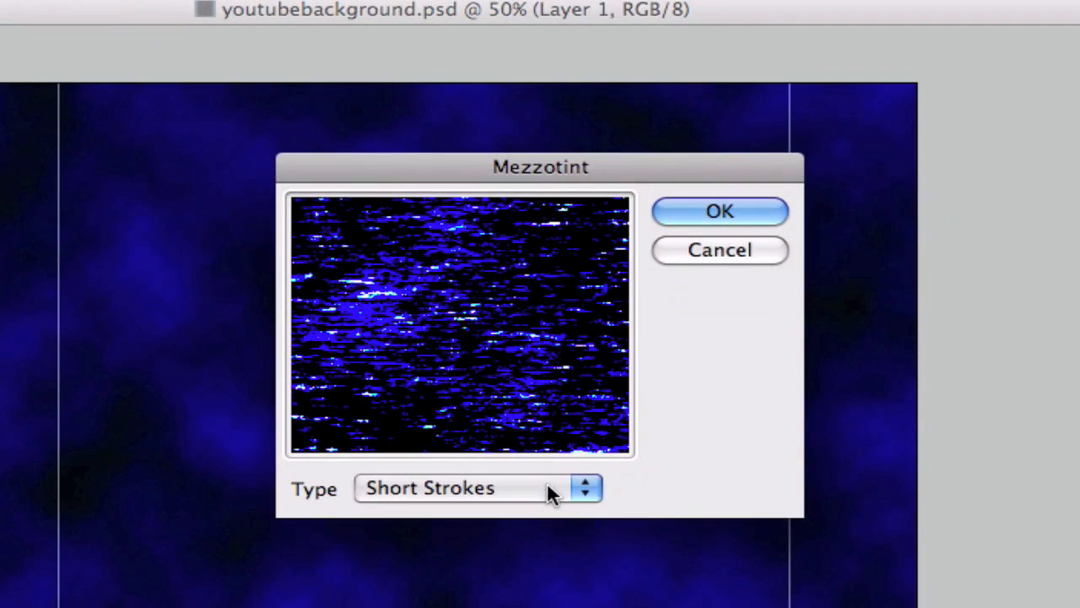
click(464, 488)
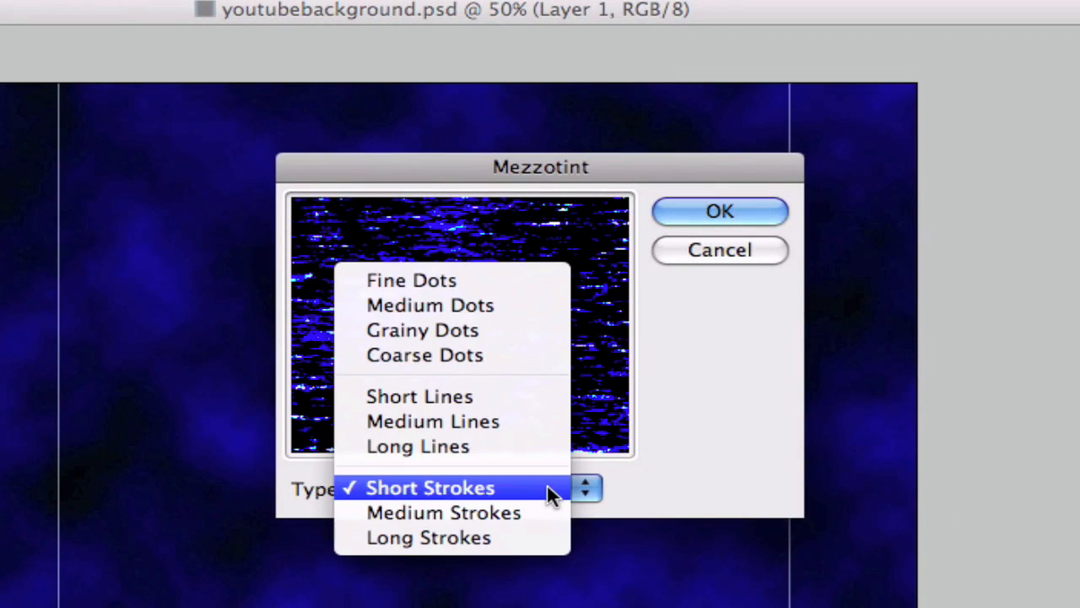
click(719, 211)
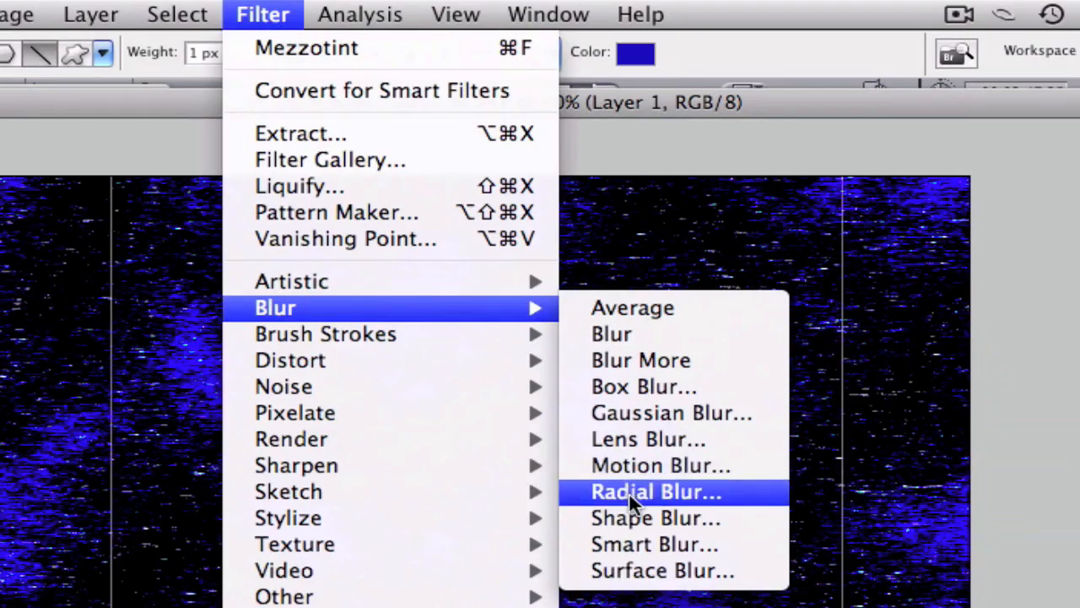
Step: Apply a Zoom radial blur at Amount 100 with Best quality
click(656, 492)
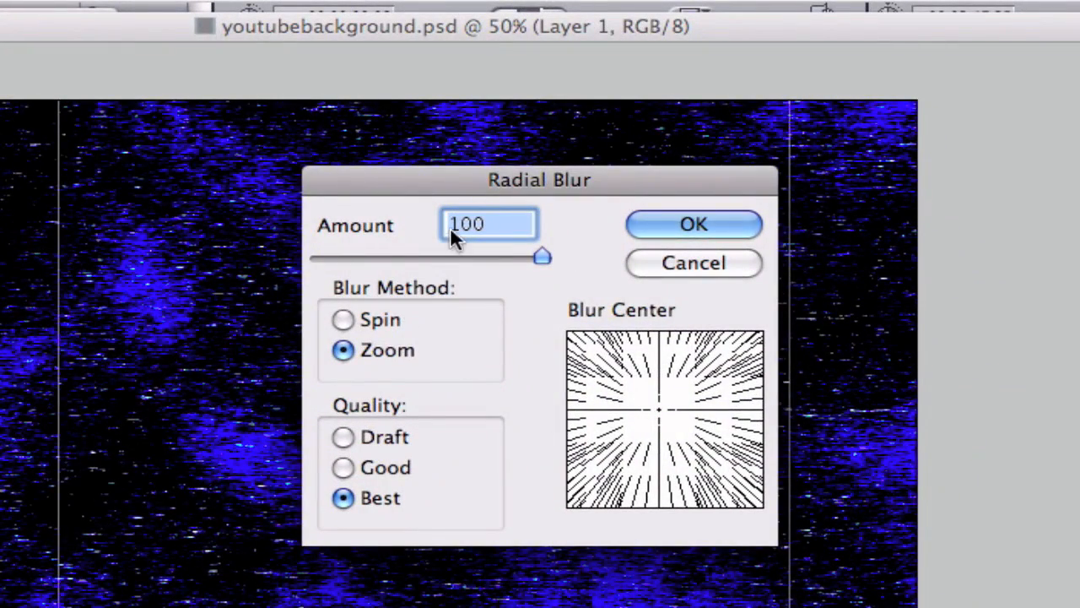
mouse_move(350, 414)
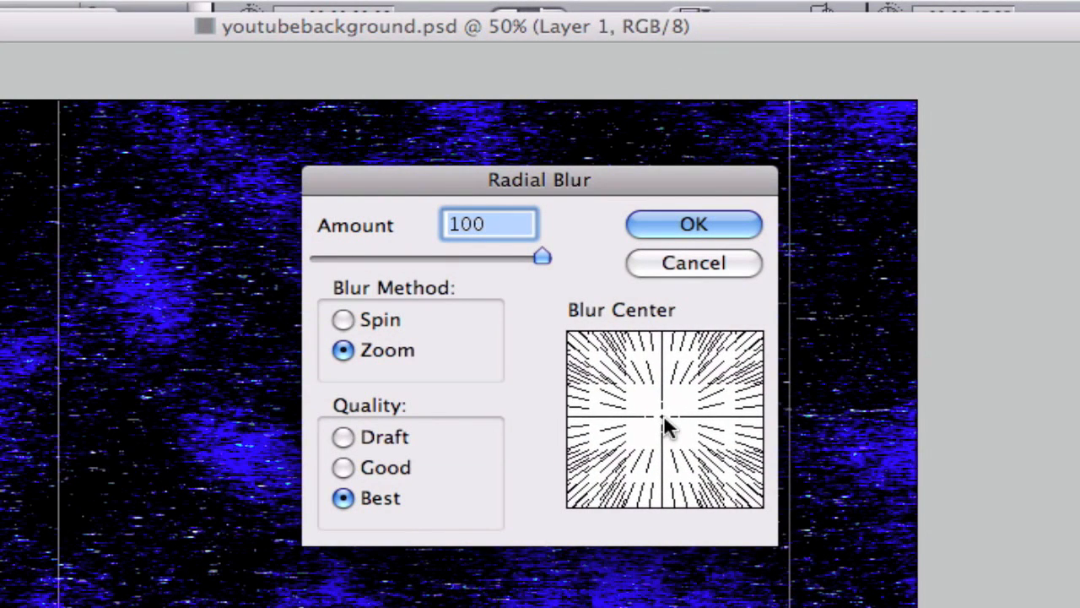
mouse_move(718, 245)
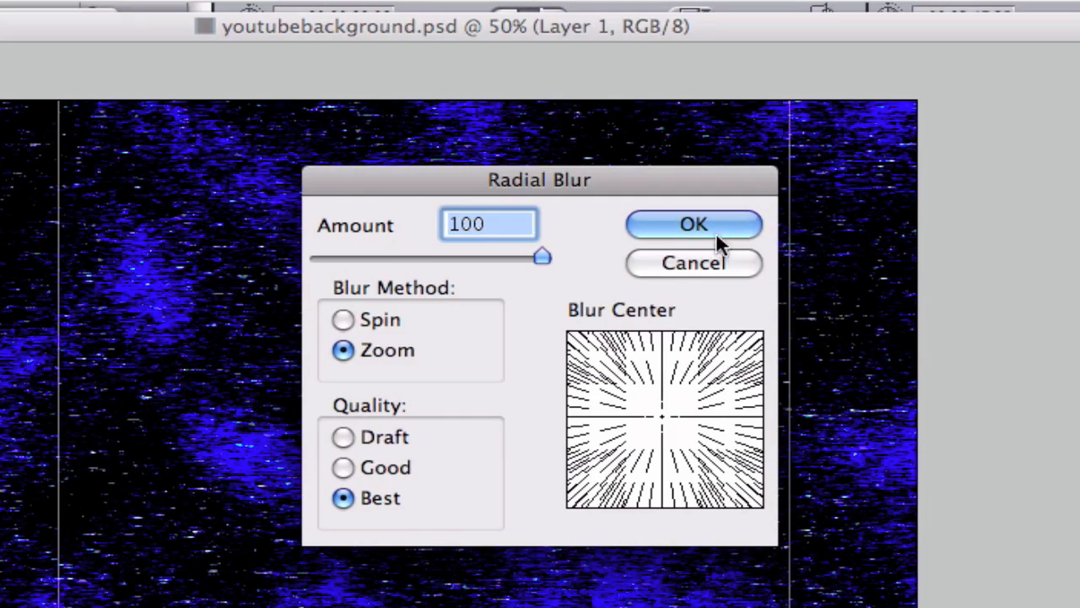
click(693, 224)
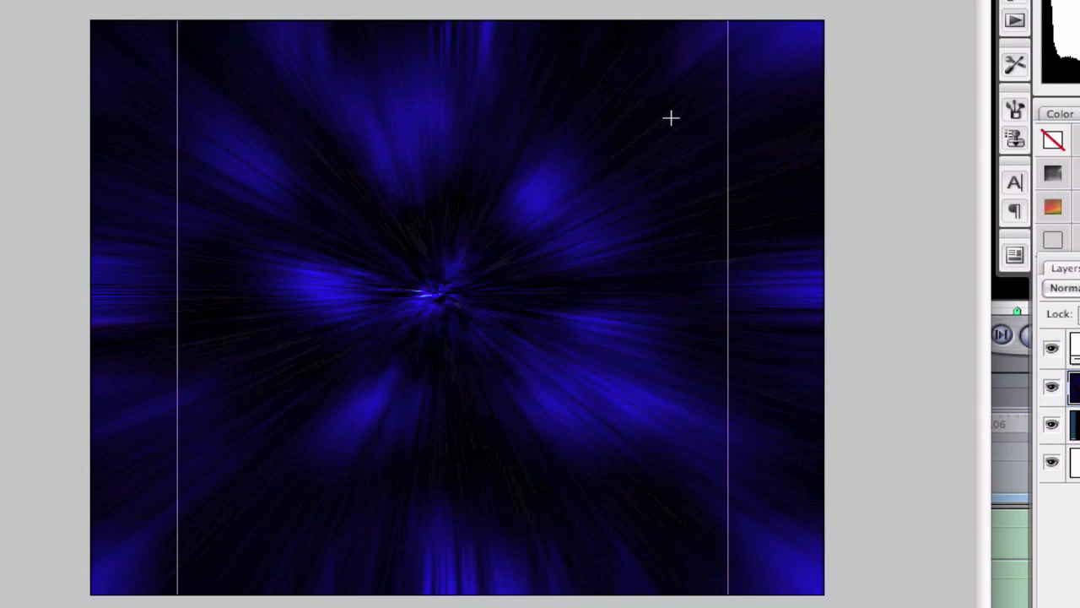
click(328, 14)
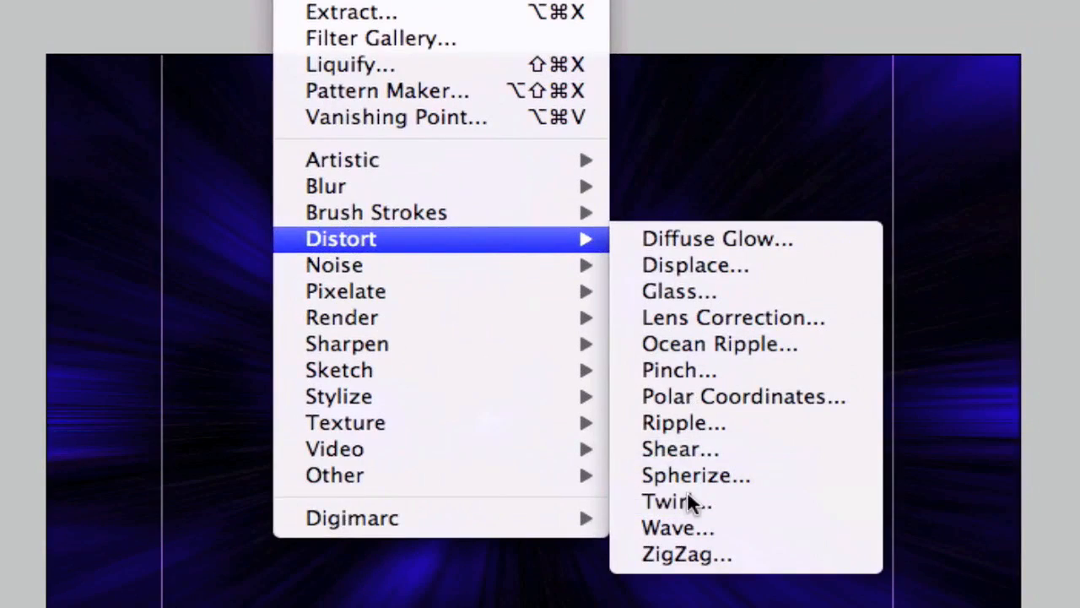
click(677, 501)
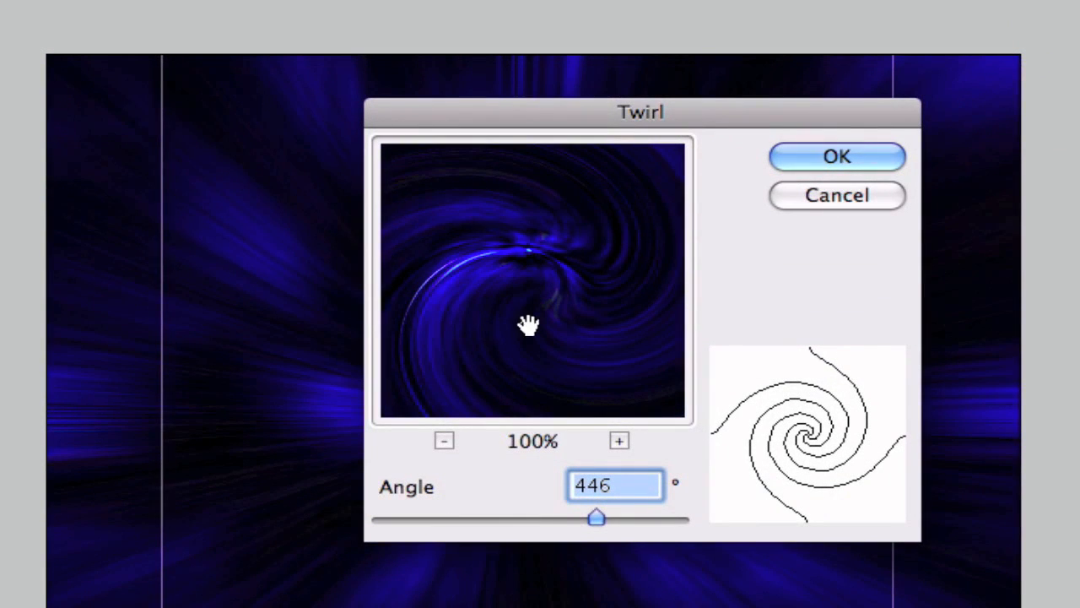
click(444, 440)
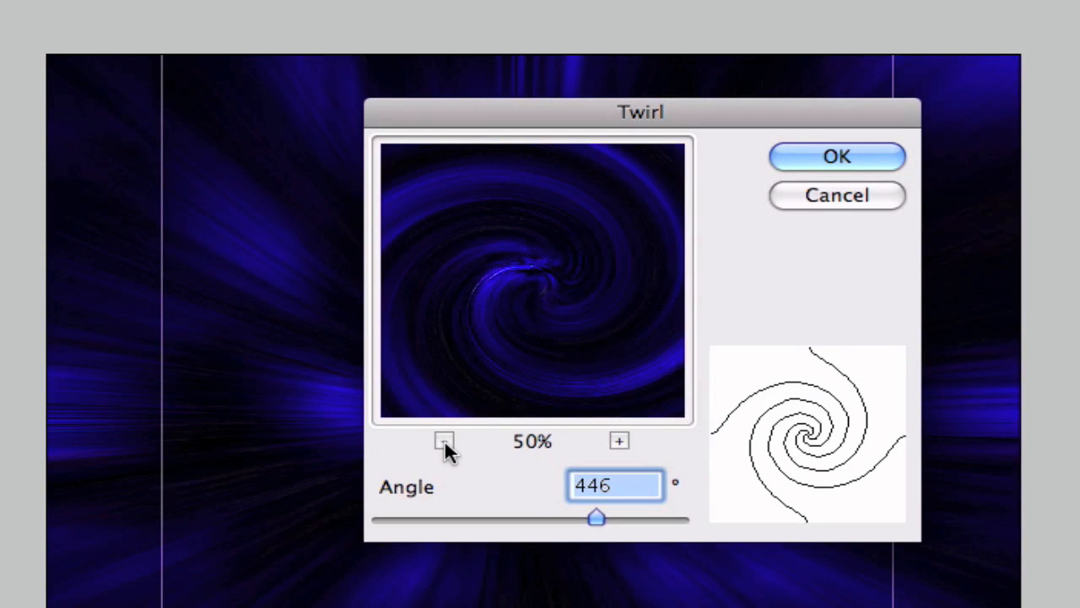
mouse_move(603, 436)
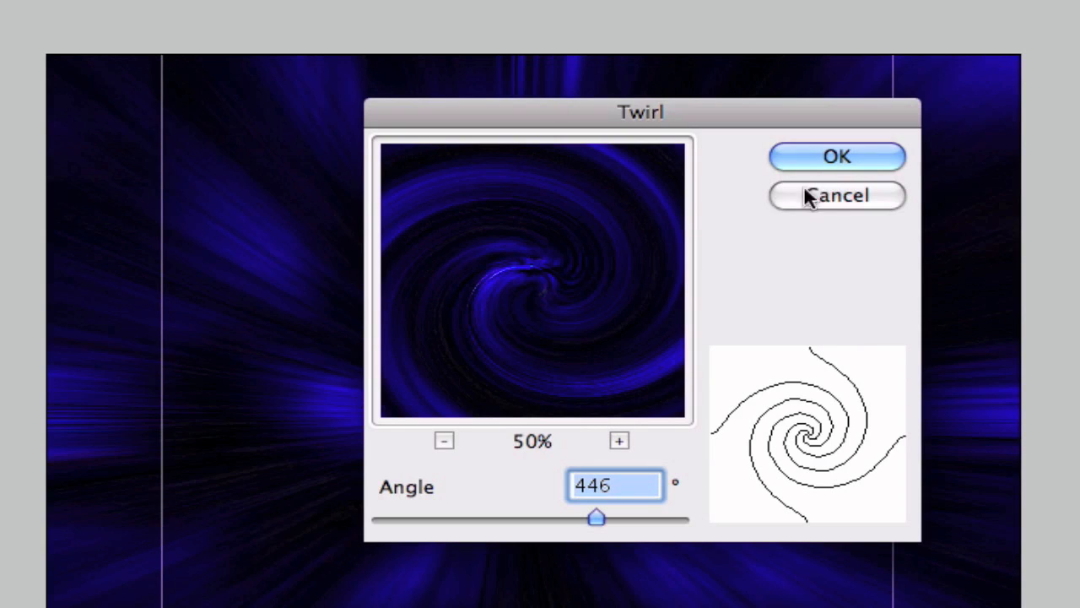
click(836, 195)
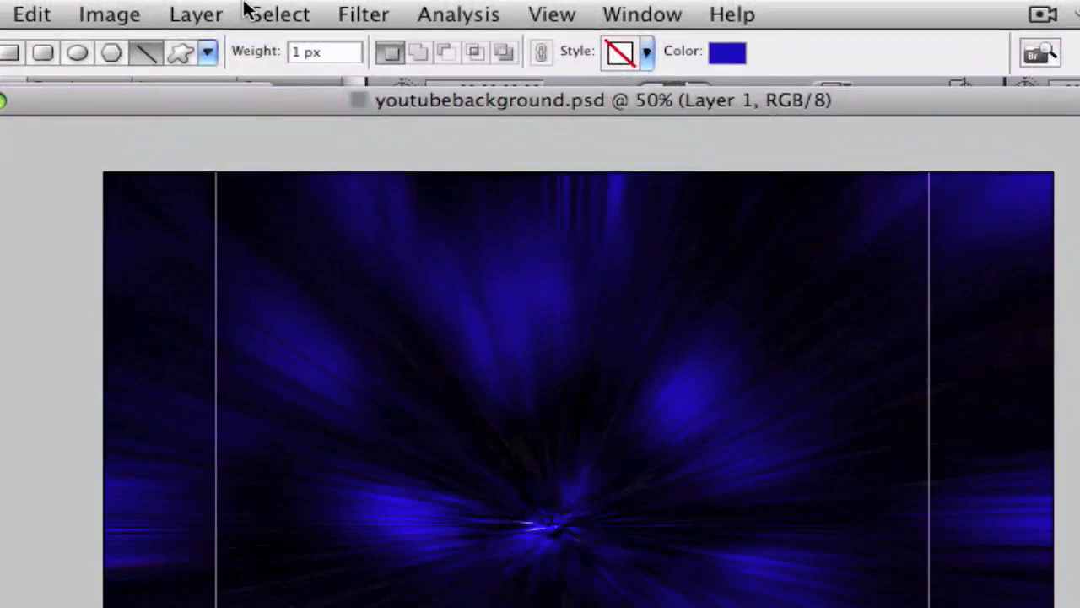
Step: Create a layer named 'highlight' and pick a pale grey-blue foreground colour
click(195, 14)
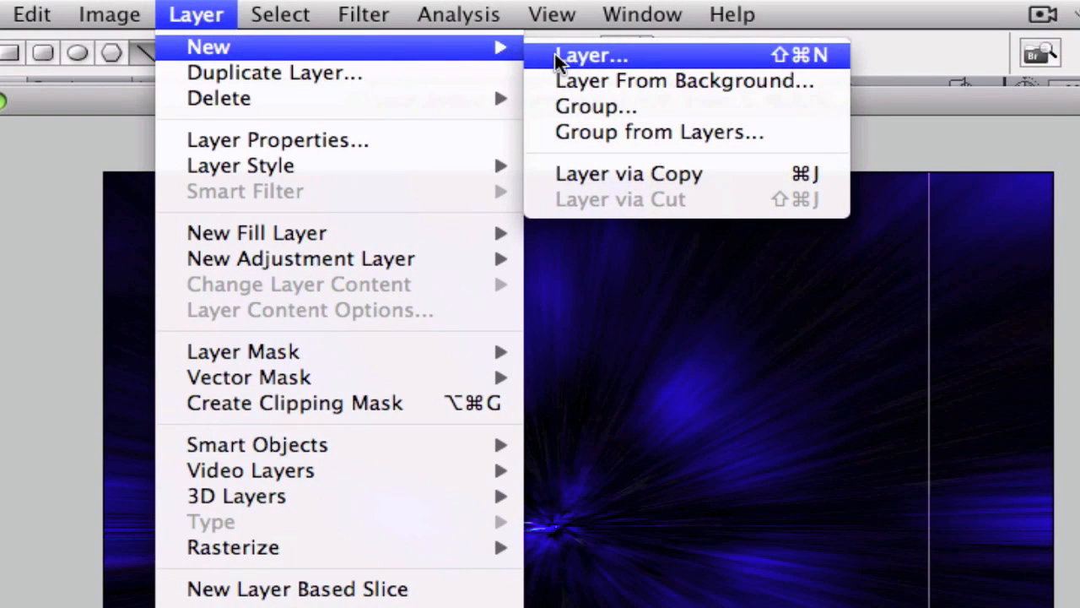
click(590, 55)
text(highlight)
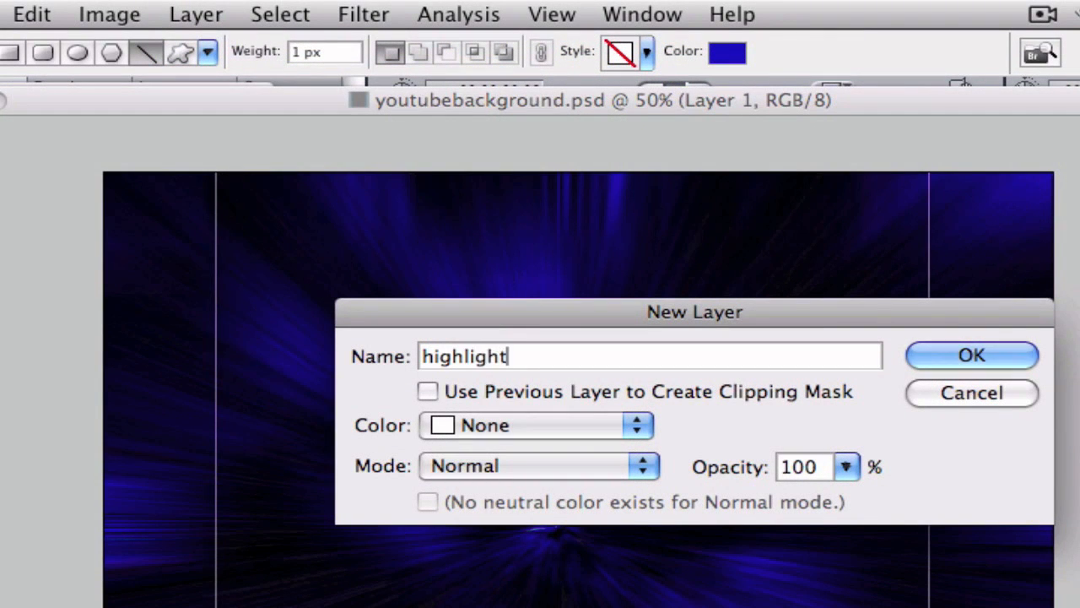
click(971, 354)
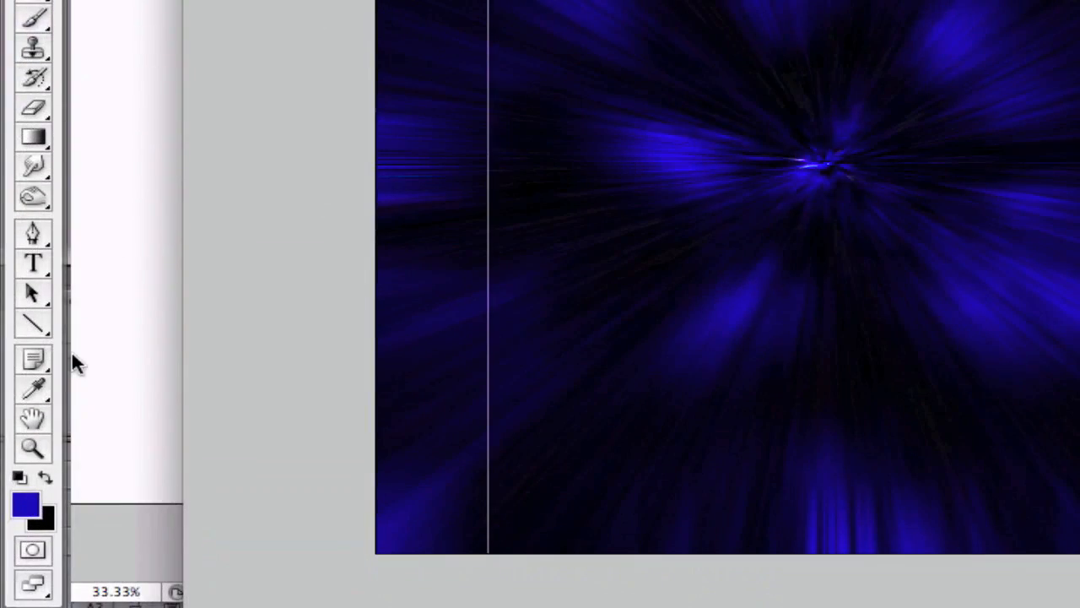
click(26, 505)
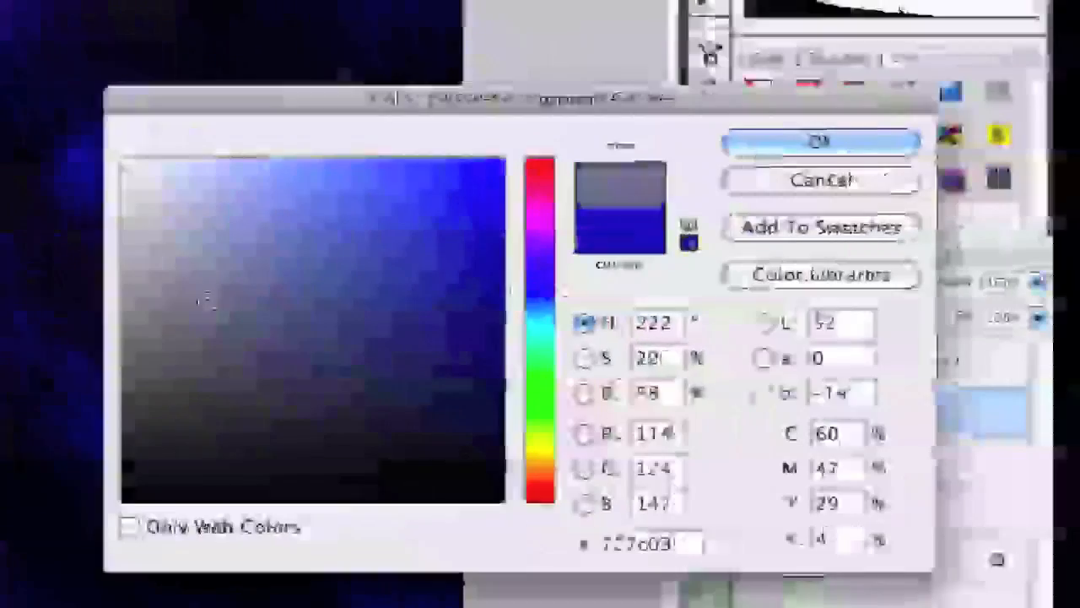
click(820, 141)
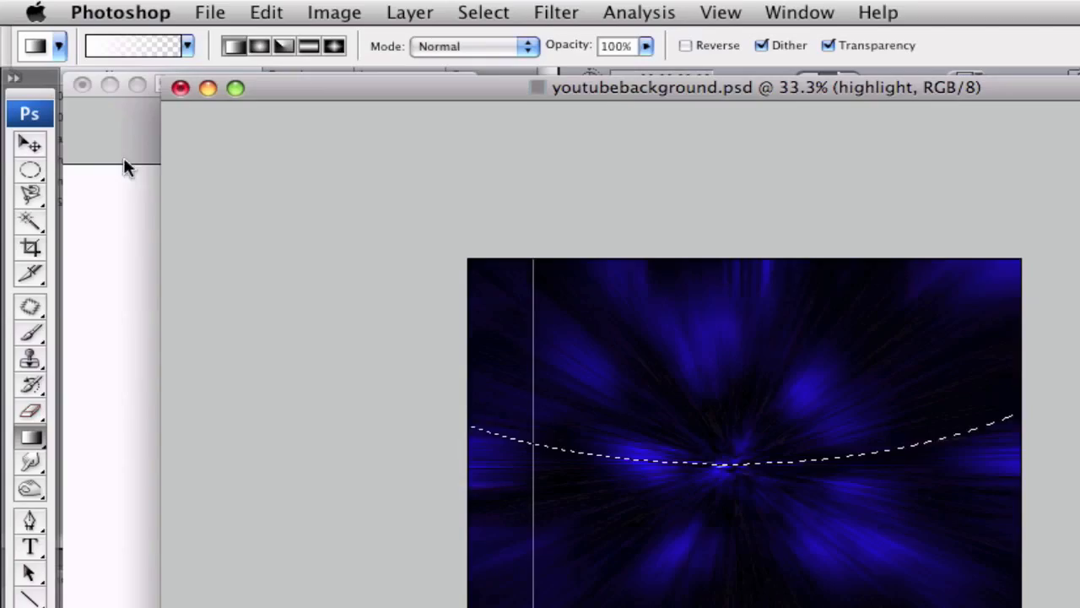
Step: Drag a Foreground to Transparent gradient down across the curved top selection
click(131, 45)
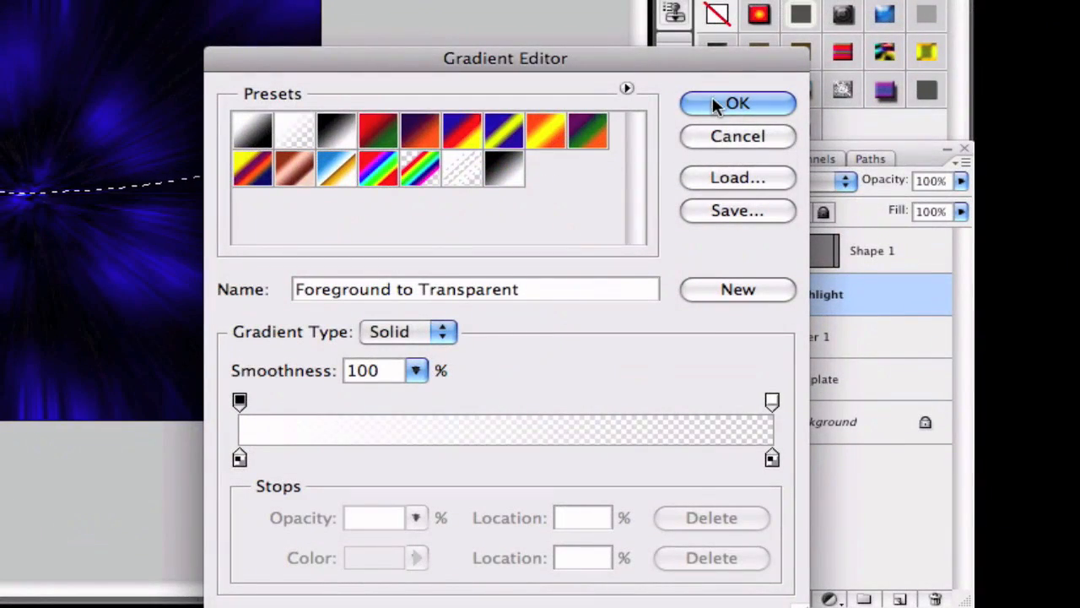
click(738, 103)
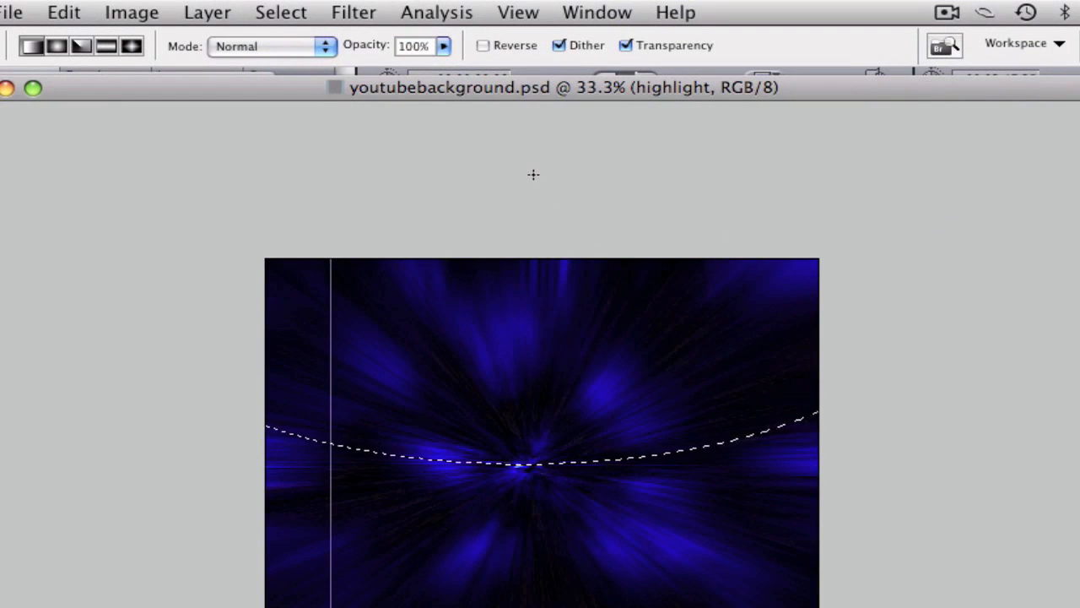
drag(533, 175, 533, 293)
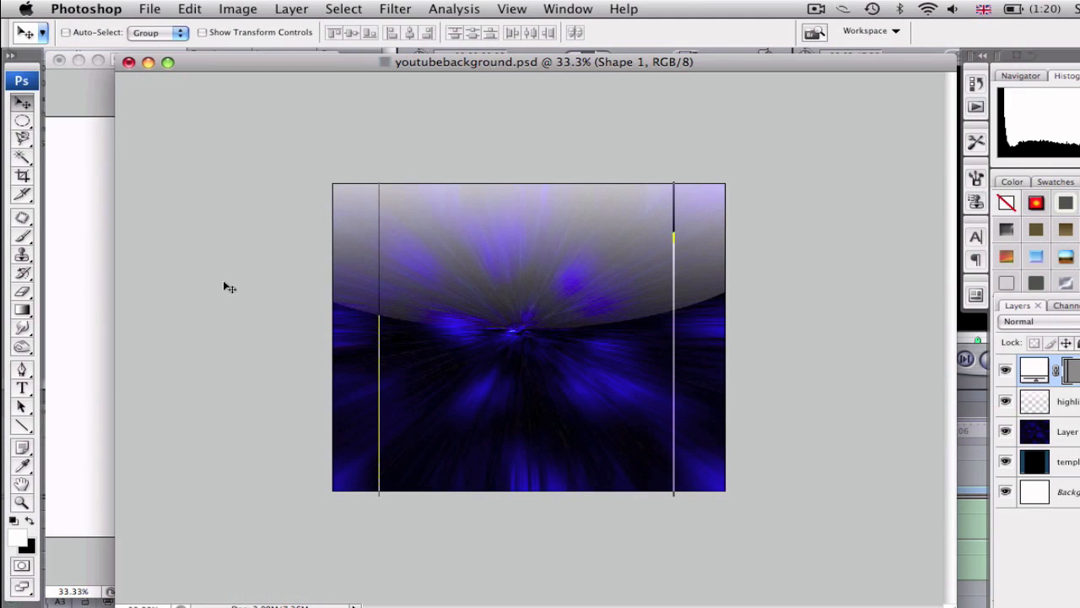
mouse_move(141, 304)
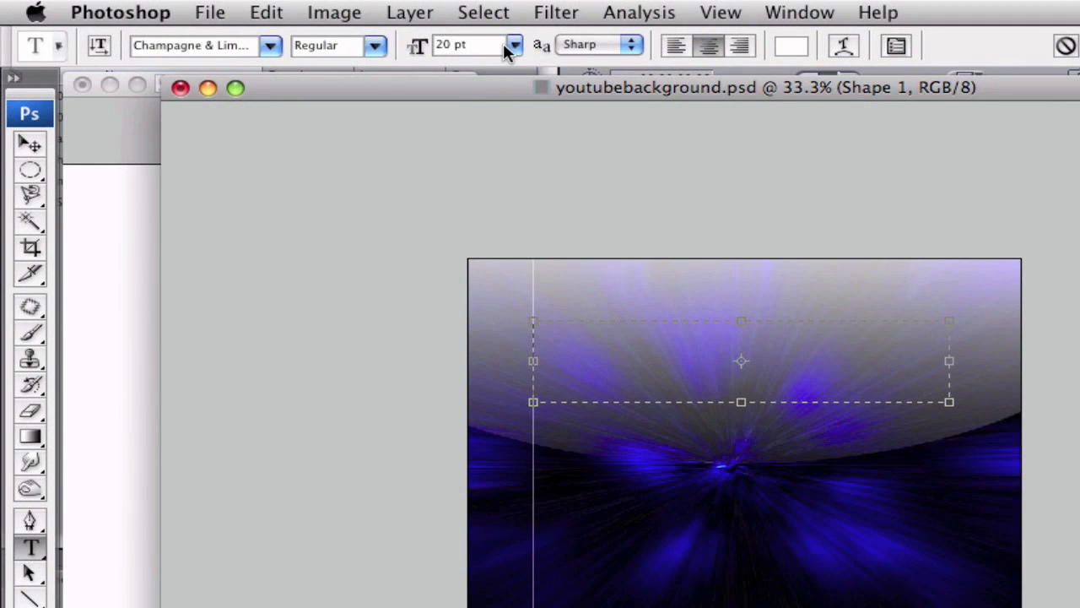
Step: Type 'ADVANCEPHOTOSHOP' in thin white lettering across the upper right
text(ADVANCEPHOTOSHOP)
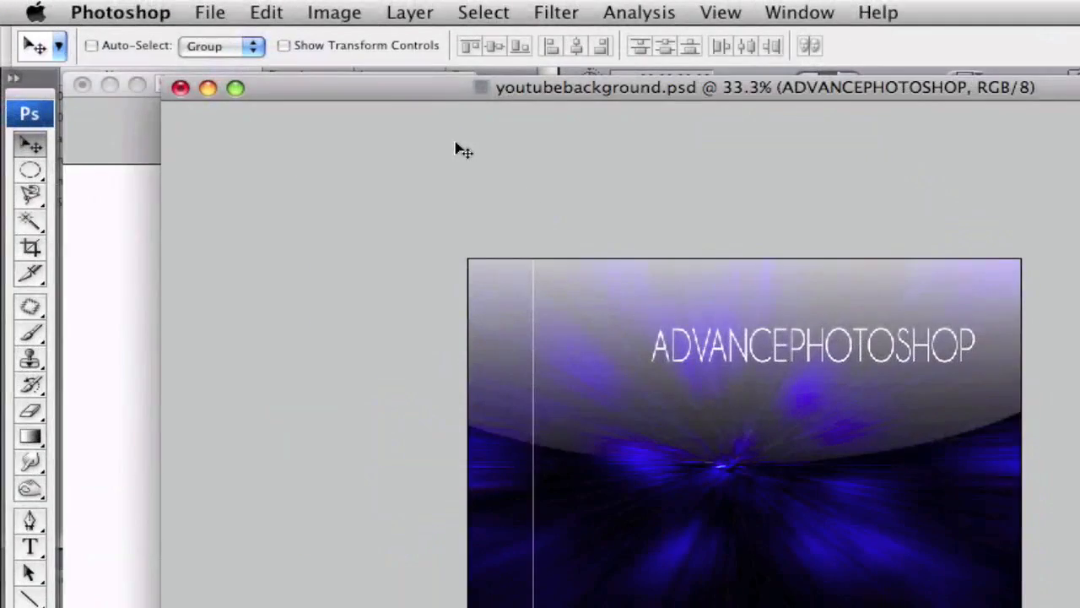
Step: Rotate the ADVANCEPHOTOSHOP text layer 90° counter-clockwise
click(266, 12)
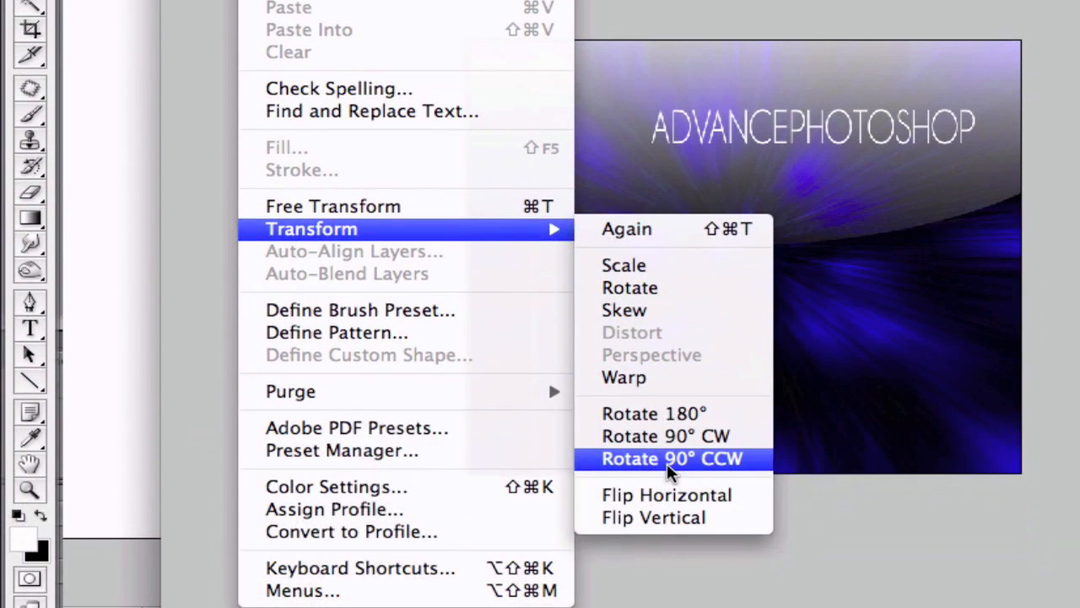
click(672, 459)
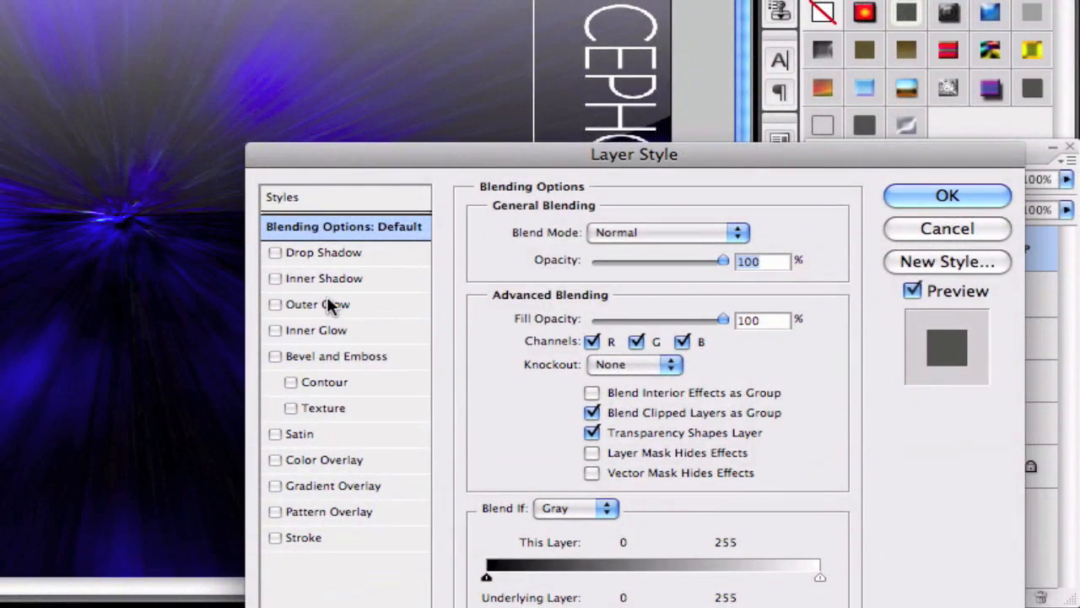
Step: Apply a Drop Shadow style to the text, leaving Bevel and Emboss off
click(274, 252)
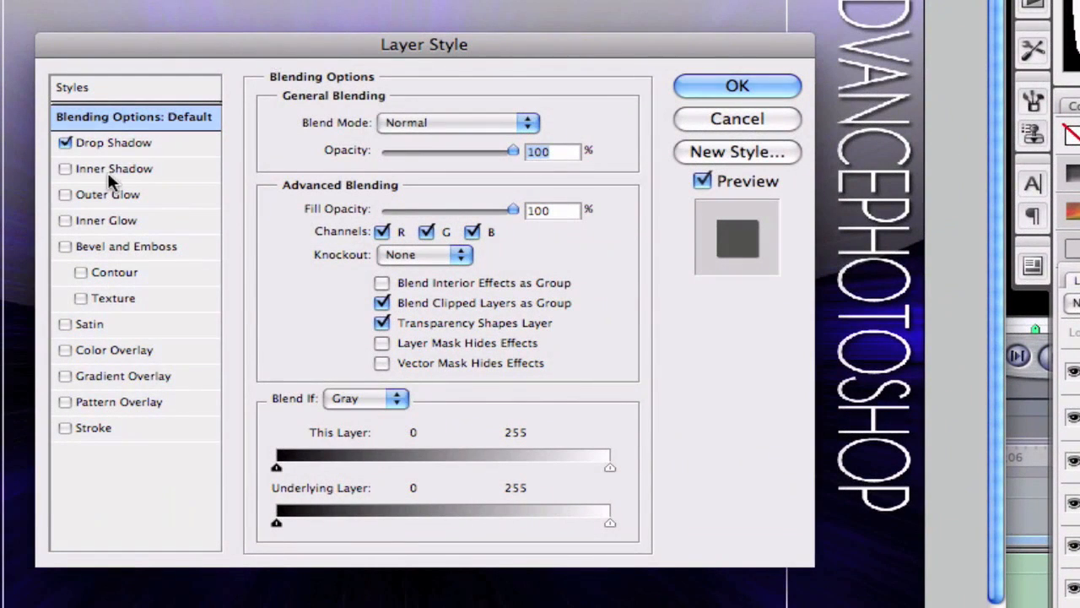
click(65, 245)
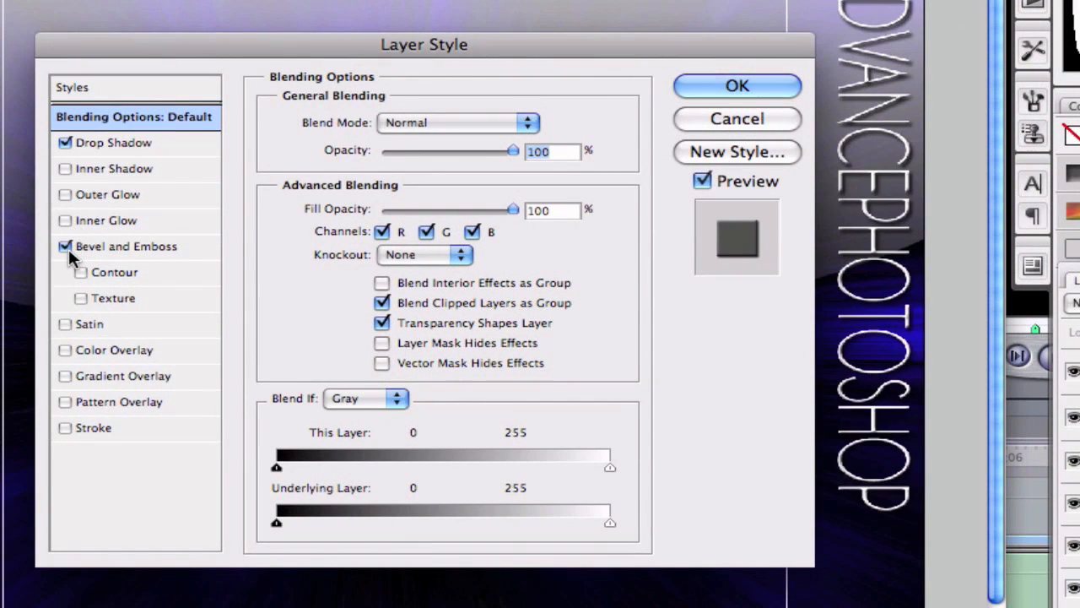
click(65, 245)
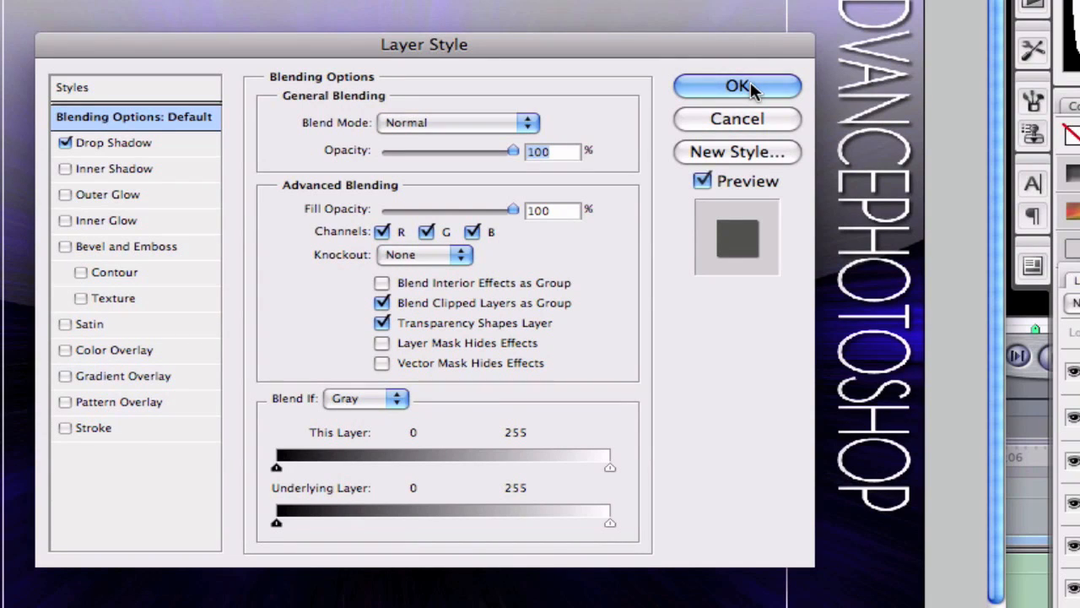
click(736, 86)
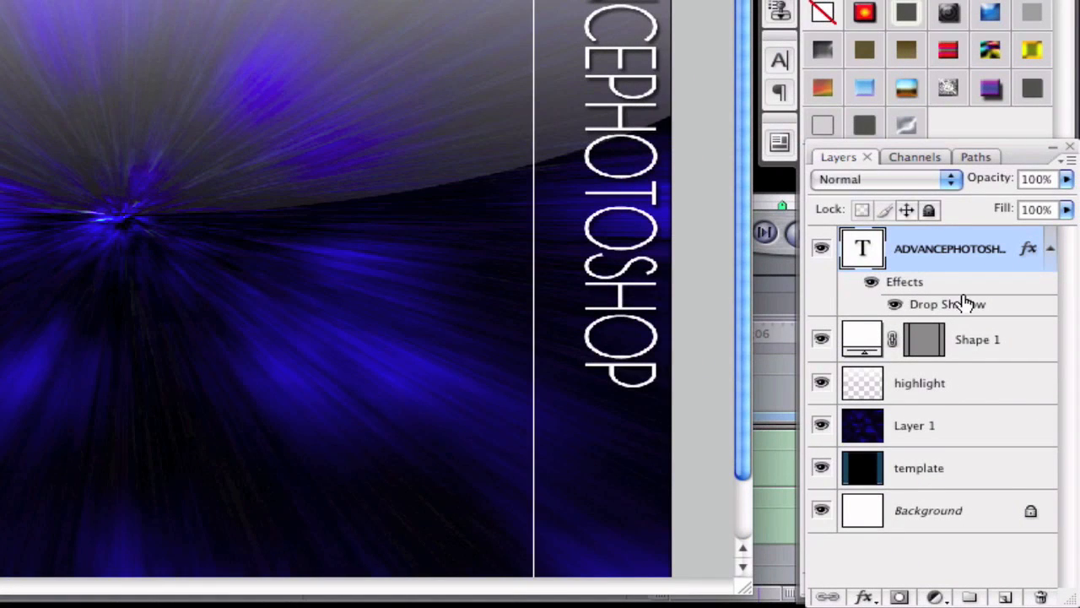
mouse_move(937, 251)
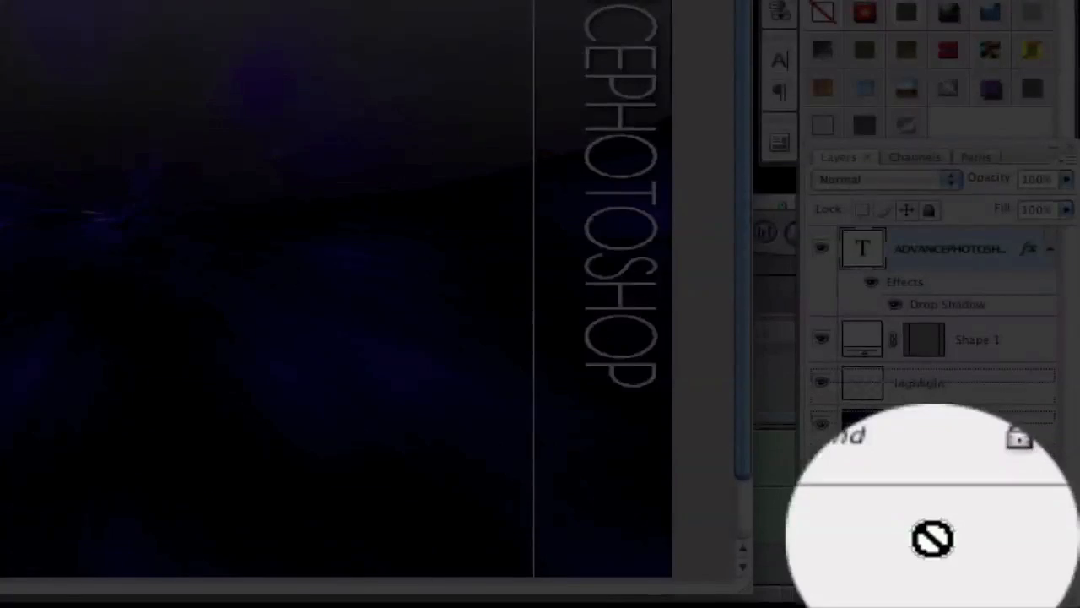
Step: Duplicate the text layer, flip the copy horizontally, and move it against the original
click(267, 12)
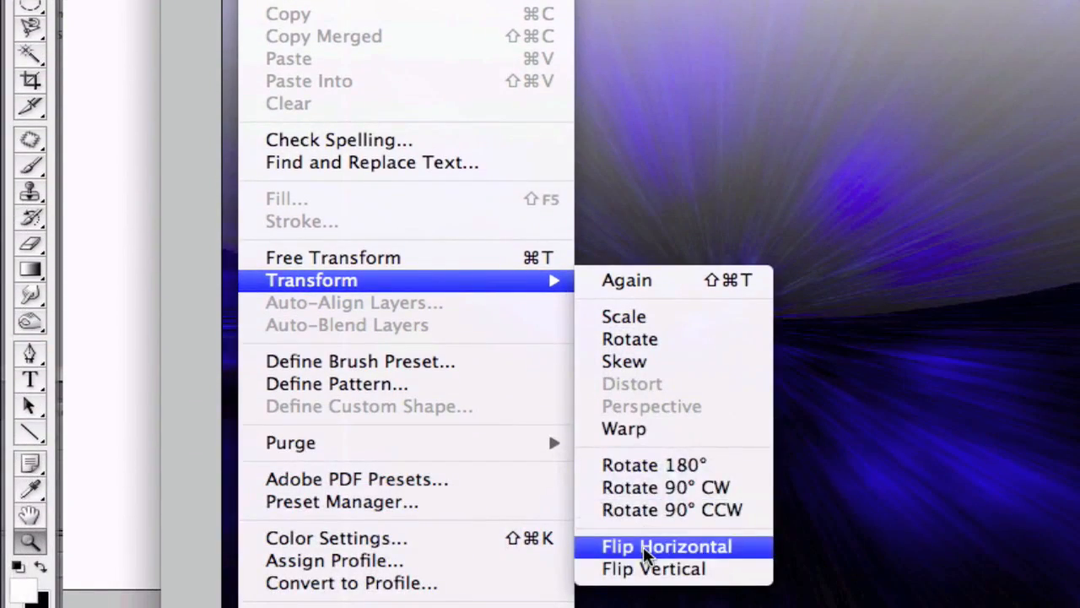
click(666, 546)
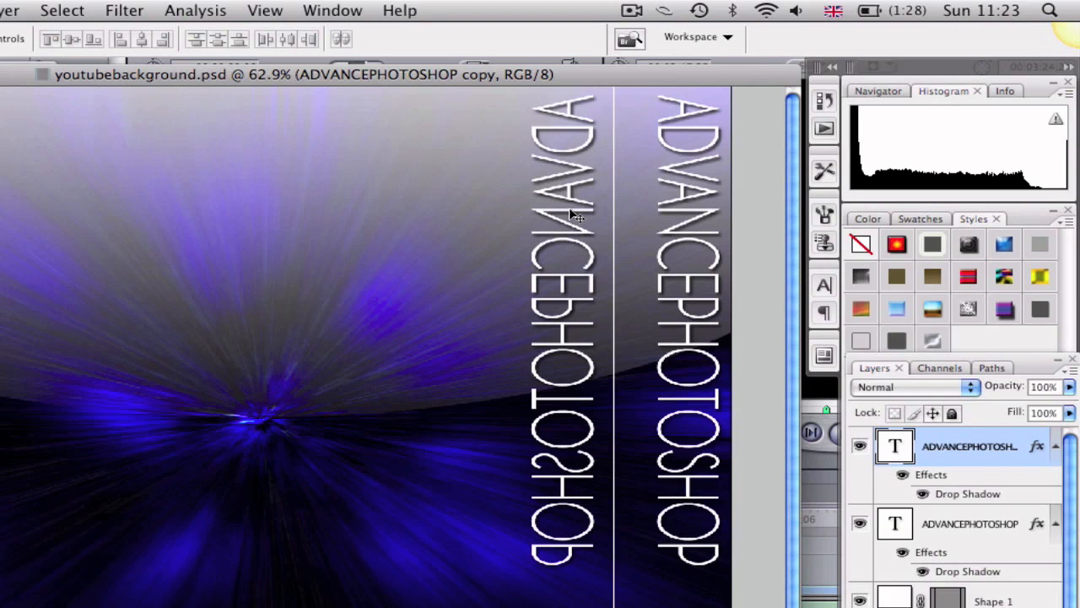
drag(574, 215, 633, 214)
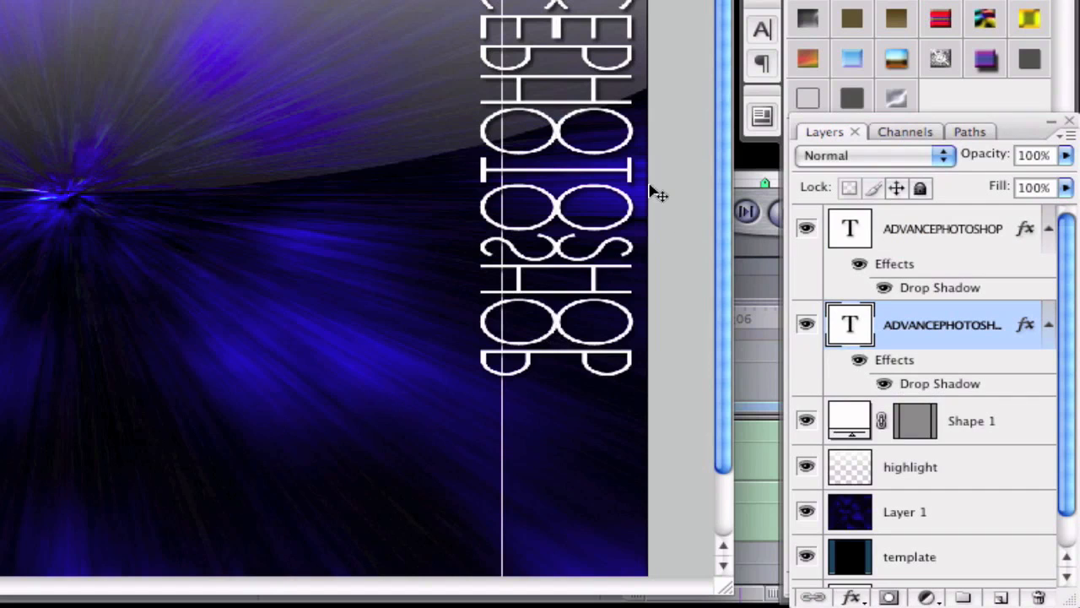
mouse_move(899, 579)
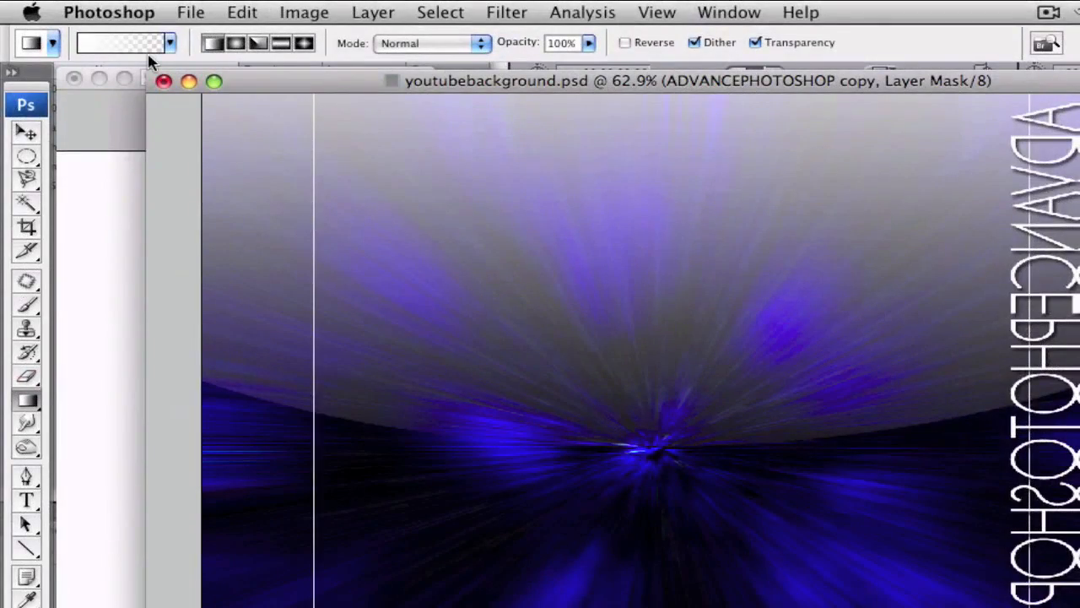
Step: Pick the Foreground to Transparent gradient preset to fade the mirrored text copy's mask
click(118, 42)
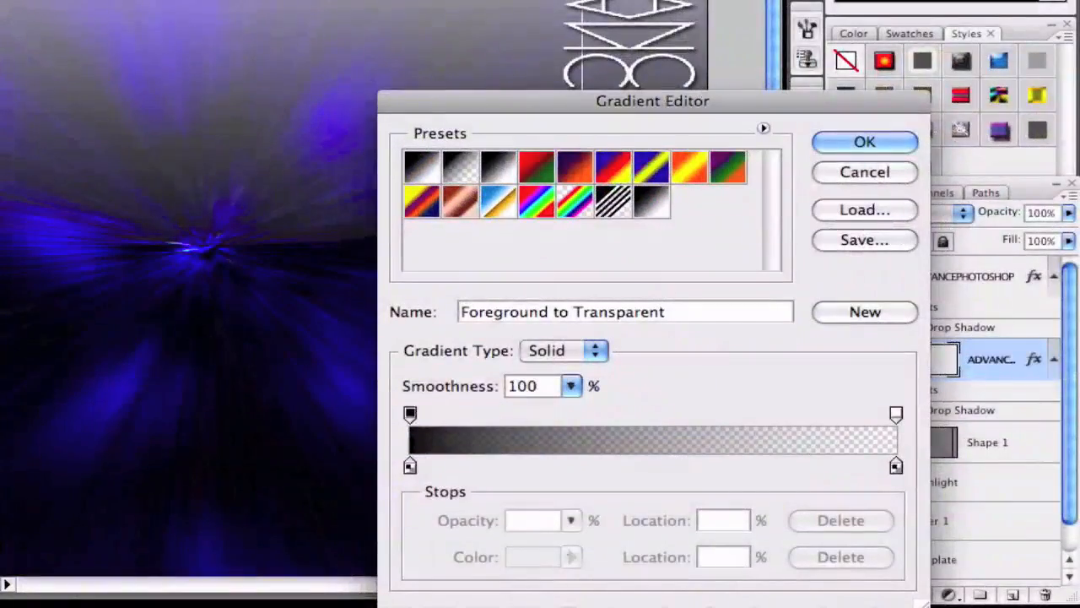
click(864, 141)
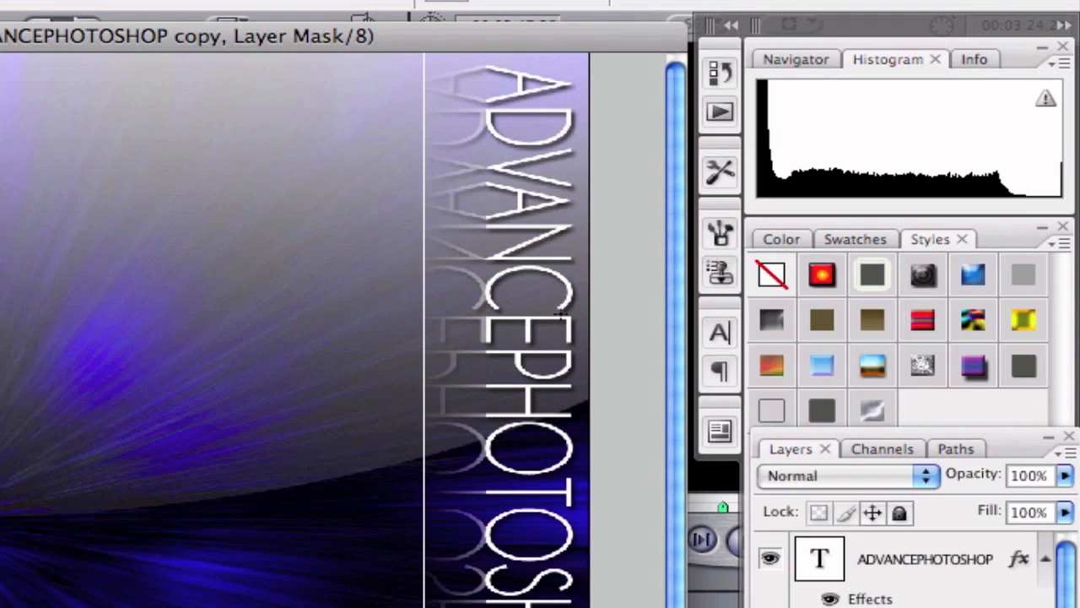
mouse_move(507, 131)
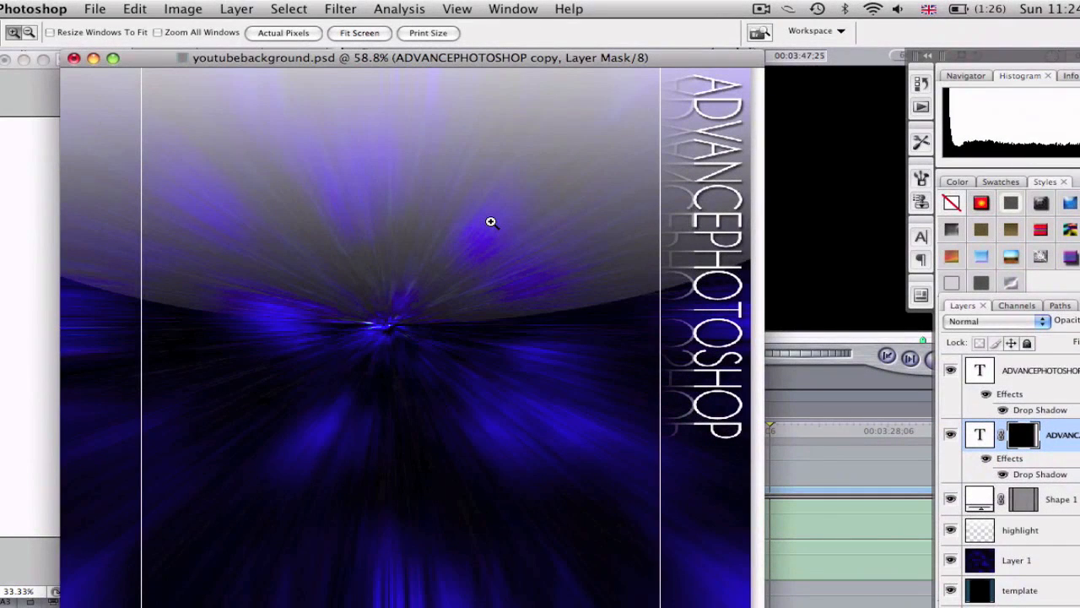
mouse_move(667, 175)
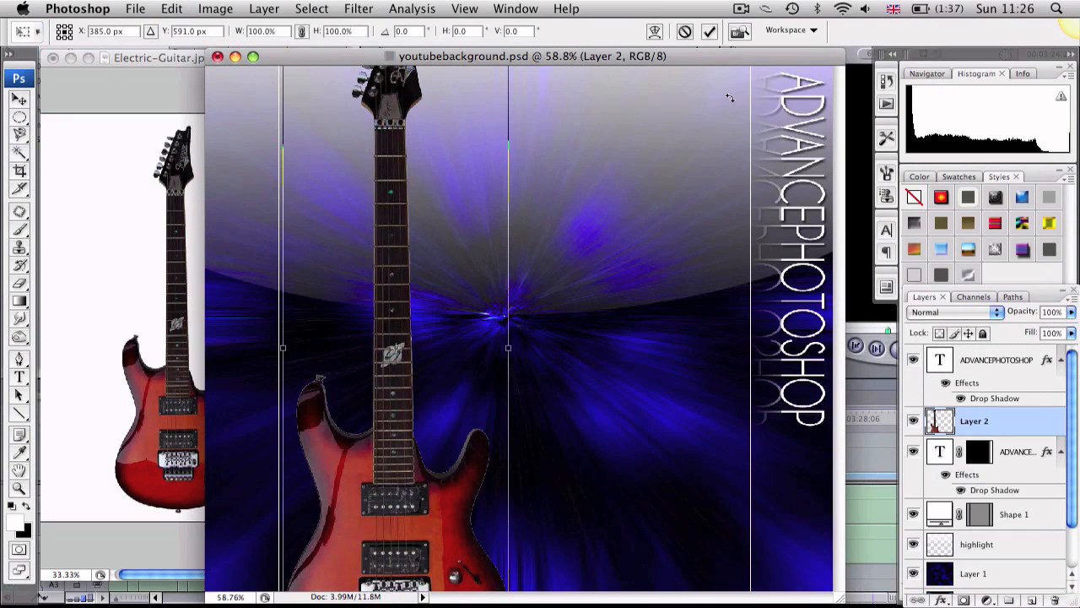
mouse_move(401, 336)
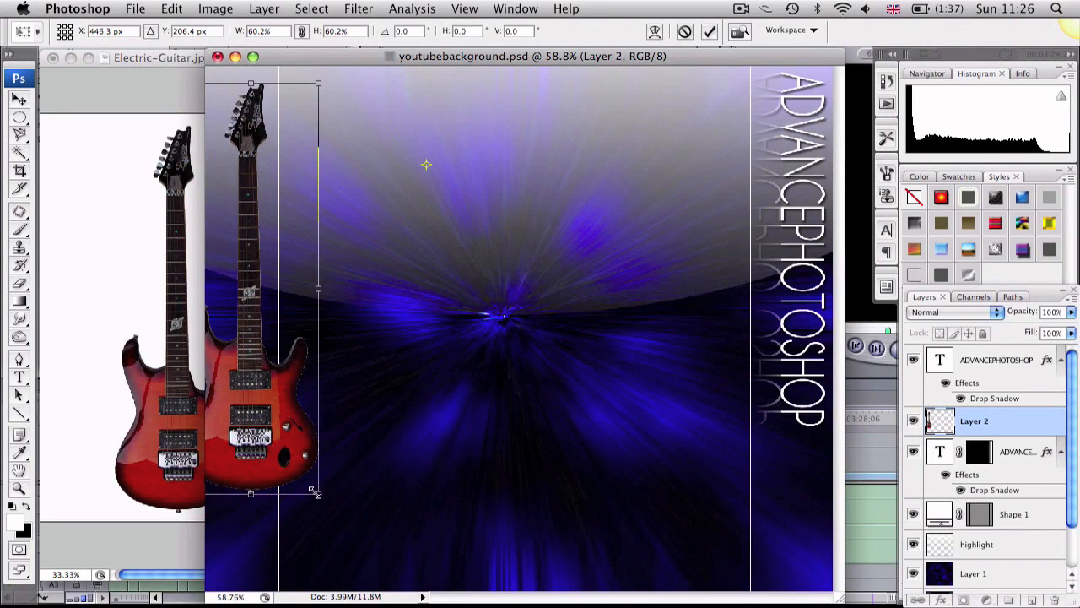
Step: Resize the guitar on Layer 2 to run down the left edge and commit
drag(317, 492, 346, 578)
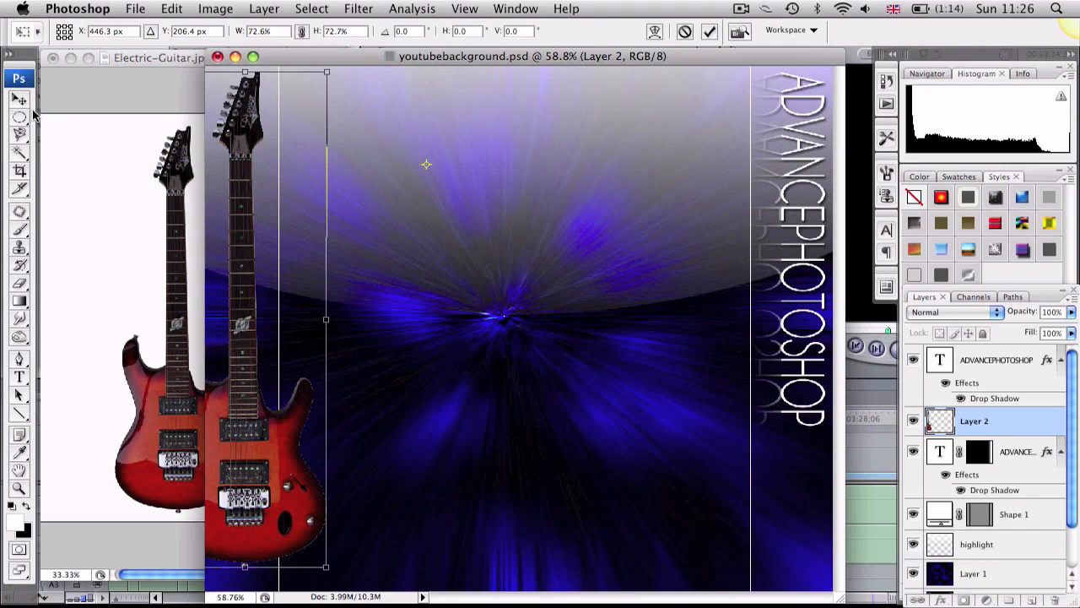
click(20, 100)
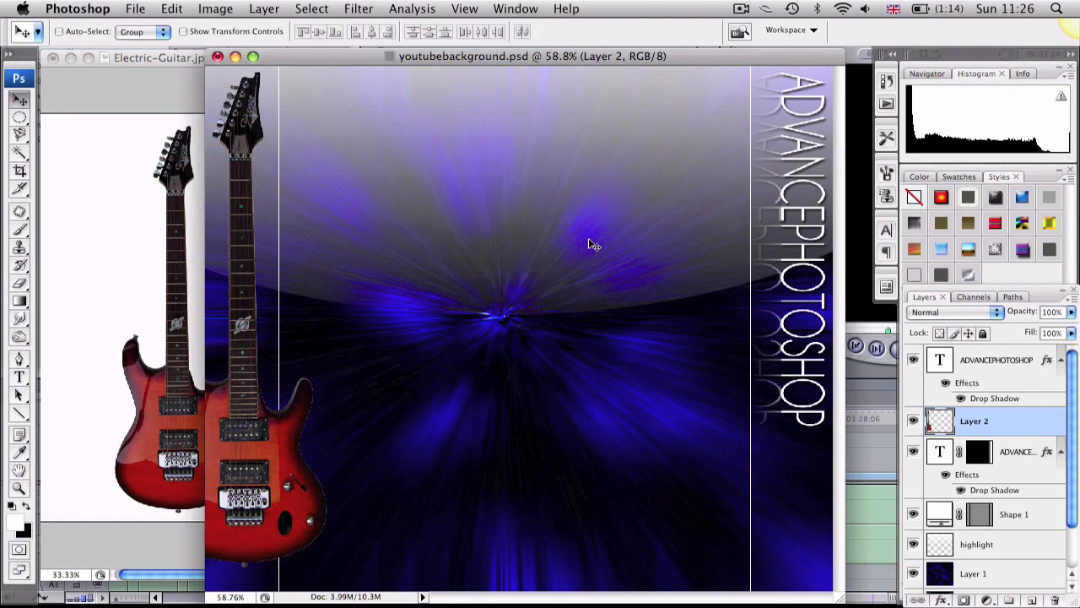
mouse_move(349, 364)
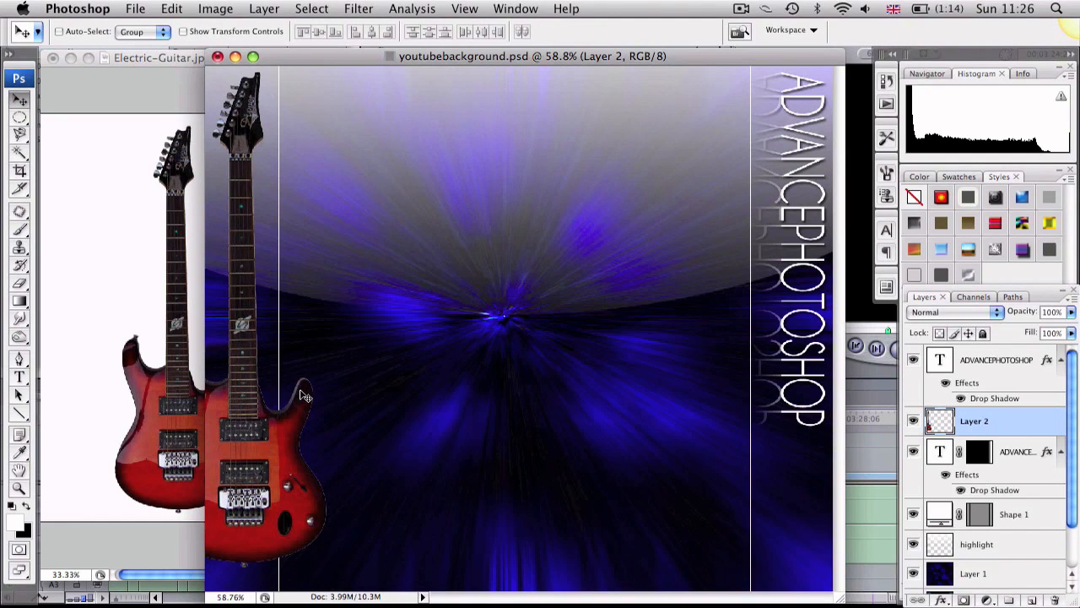
mouse_move(303, 416)
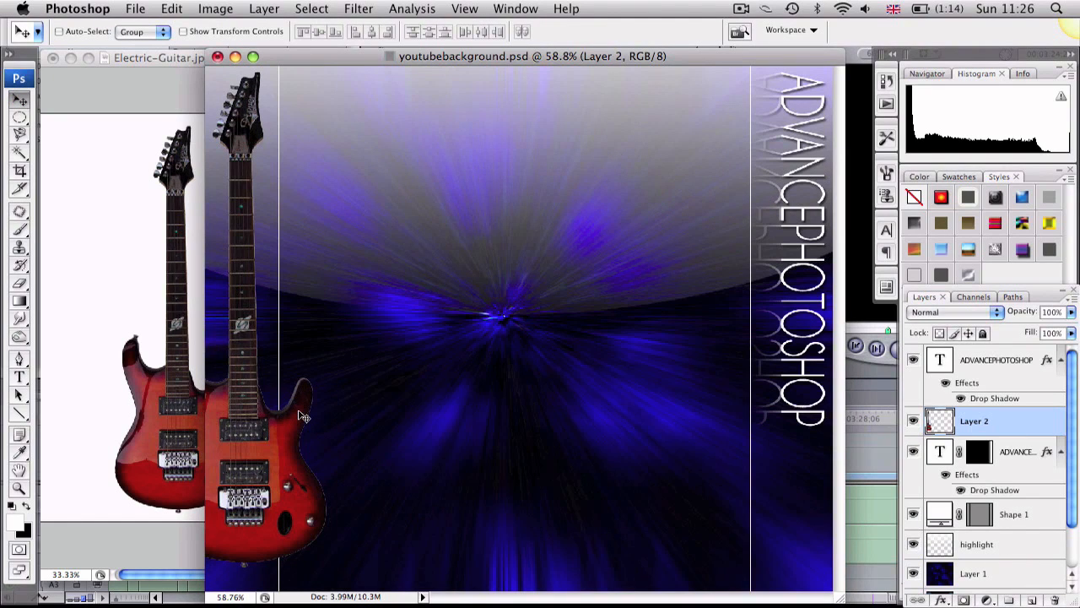
mouse_move(336, 278)
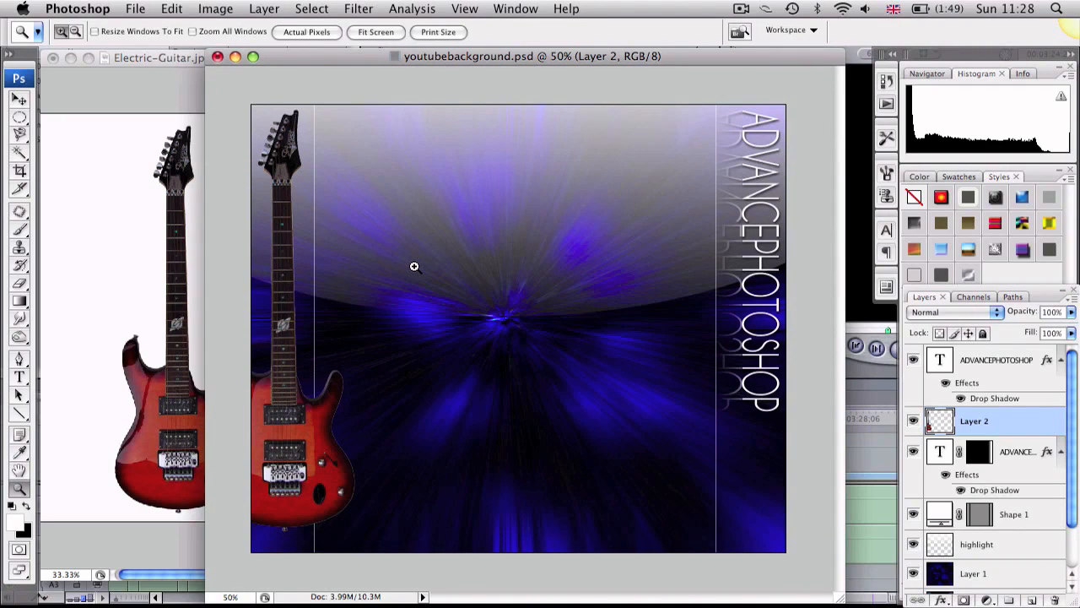
mouse_move(712, 327)
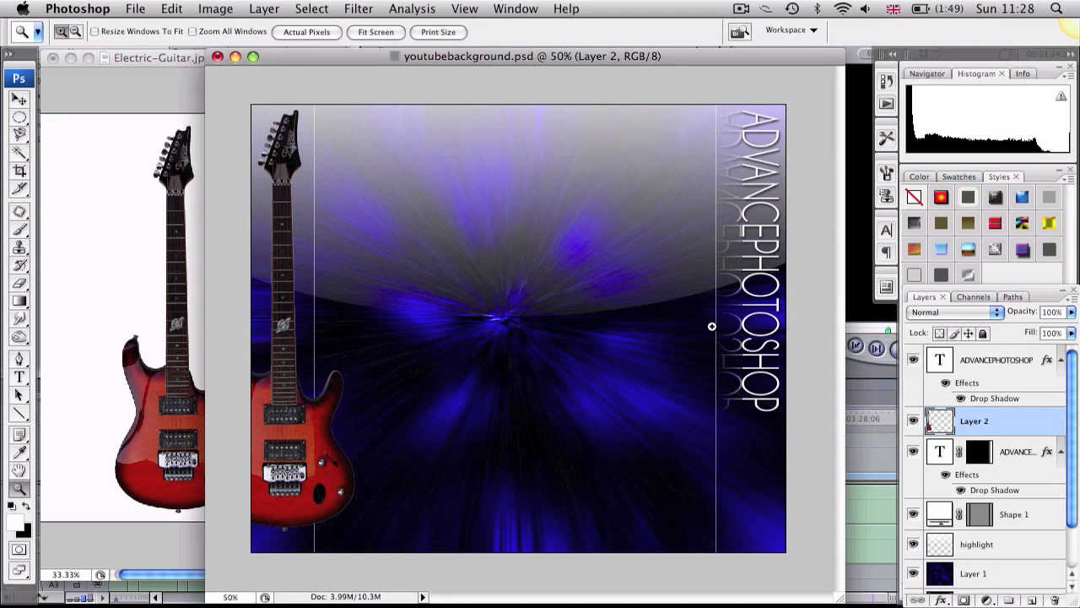
mouse_move(411, 359)
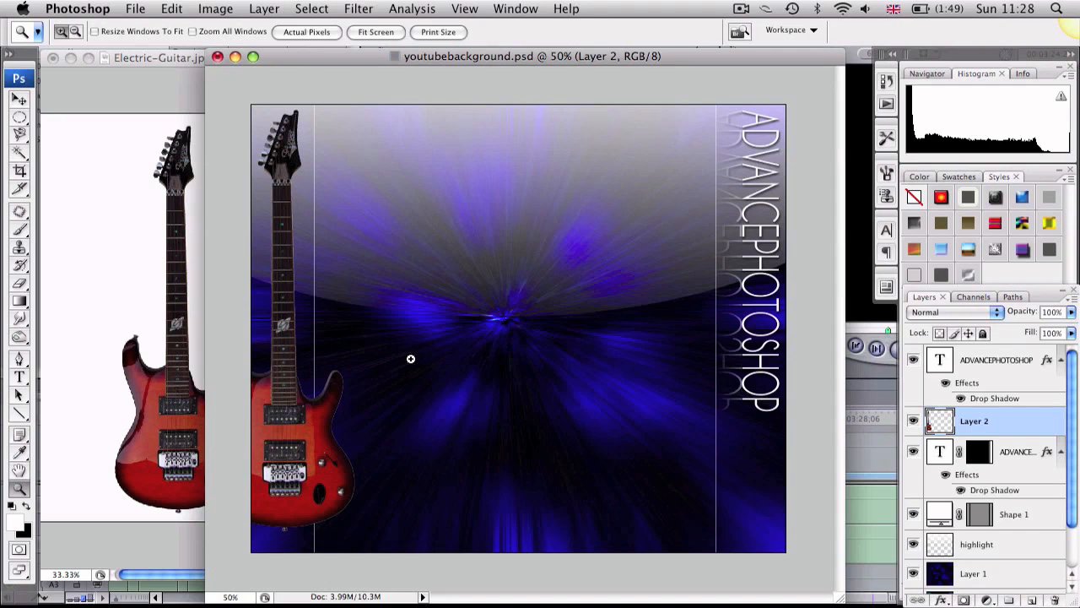
mouse_move(458, 566)
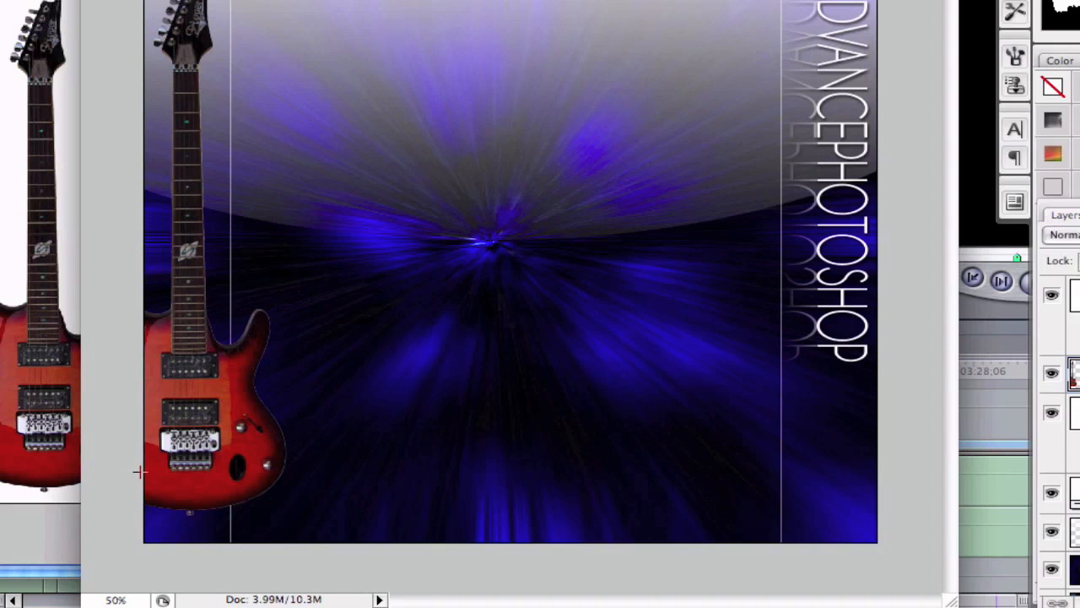
Step: Select the bottom strip, set the foreground to black, and choose Foreground to Transparent gradient
drag(139, 471, 823, 559)
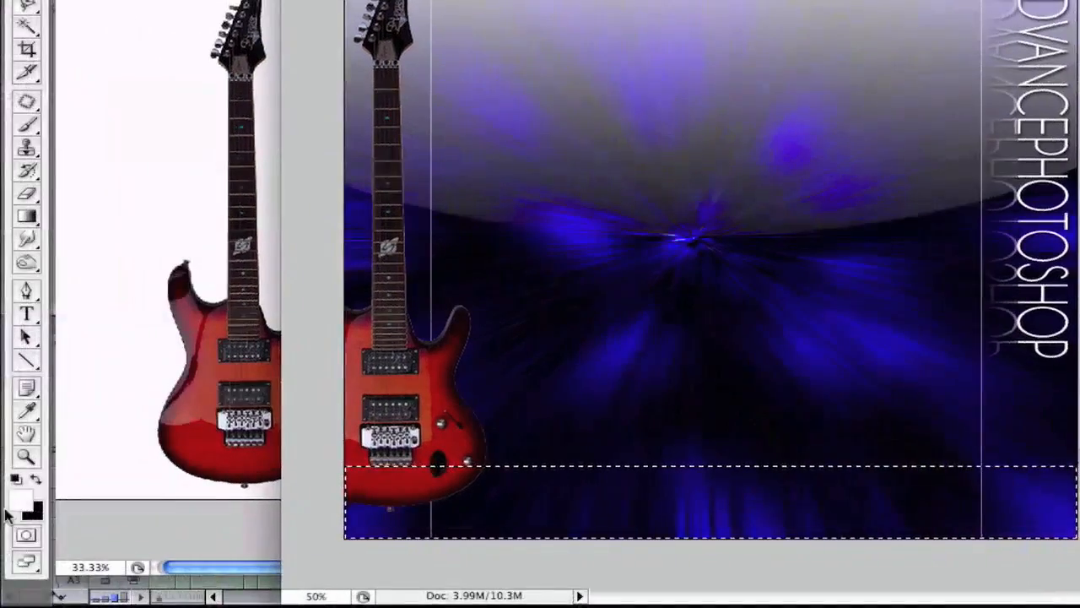
click(15, 502)
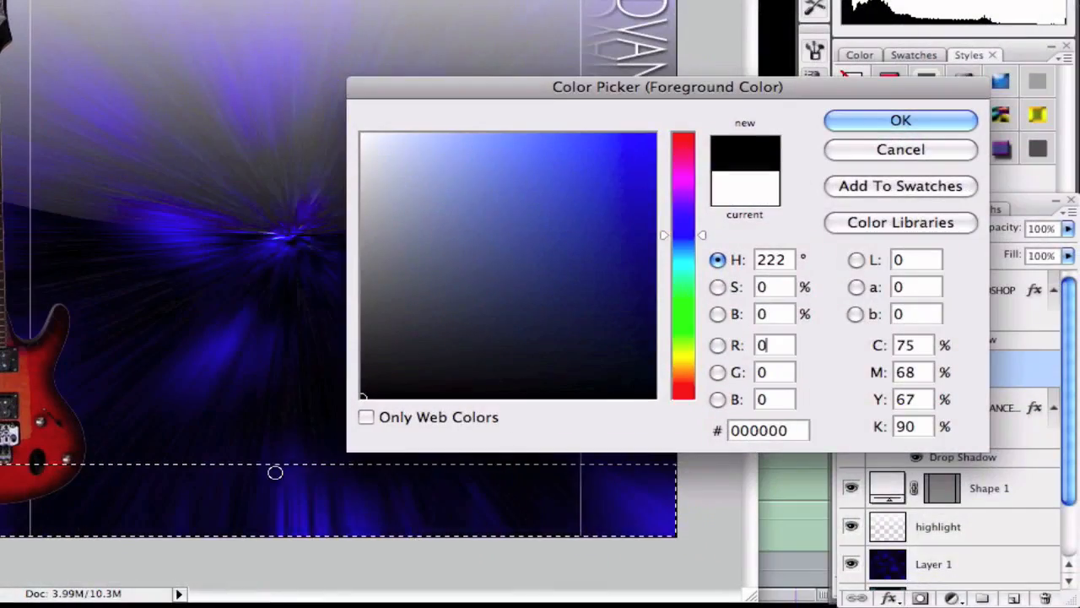
click(900, 120)
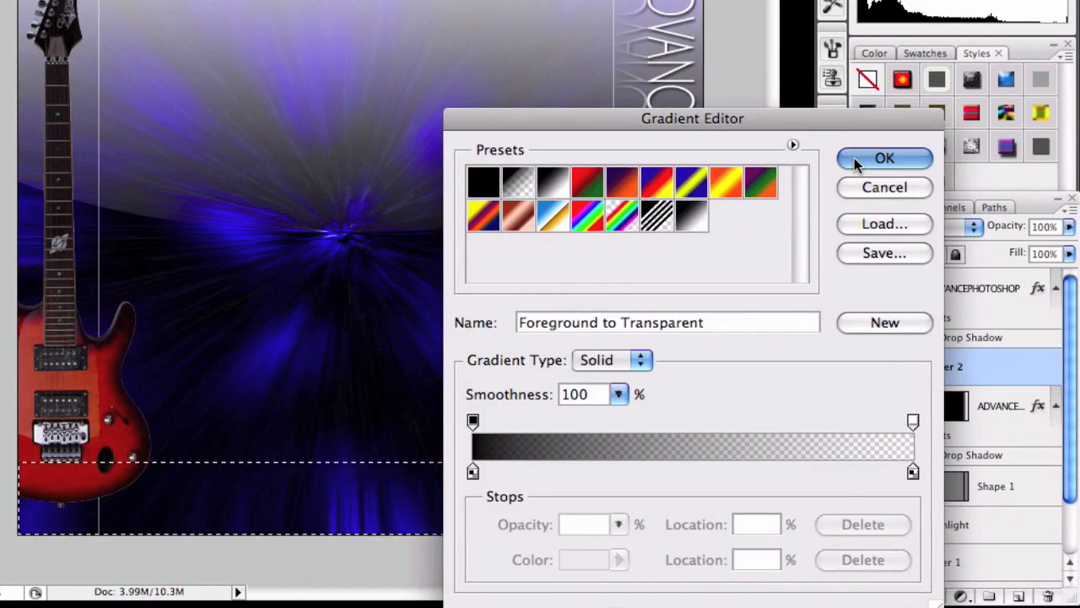
click(885, 158)
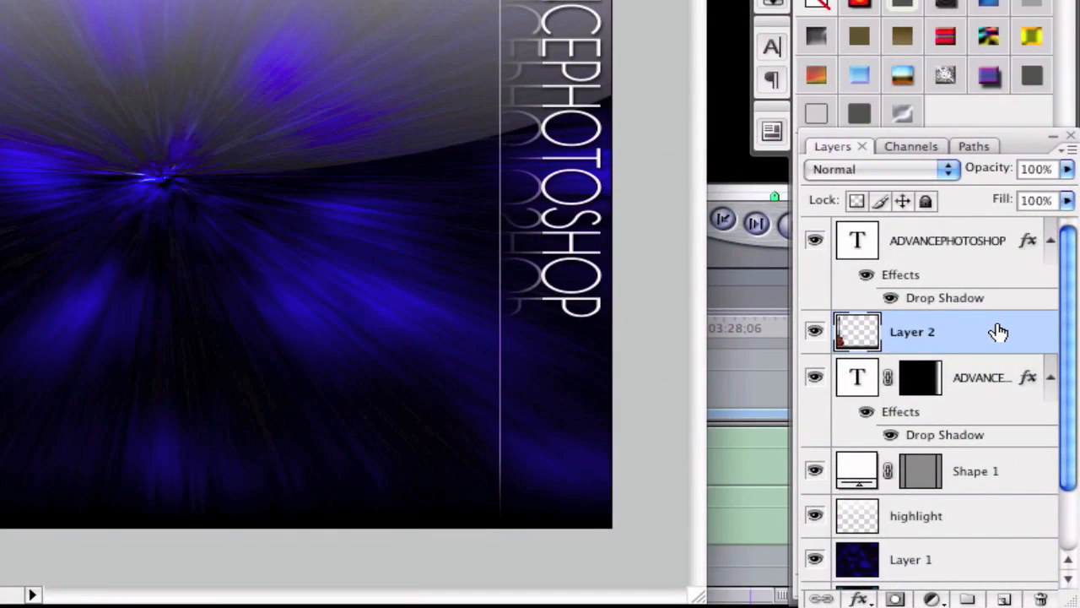
Step: Apply a Drop Shadow layer style to the guitar's Layer 2
double_click(911, 332)
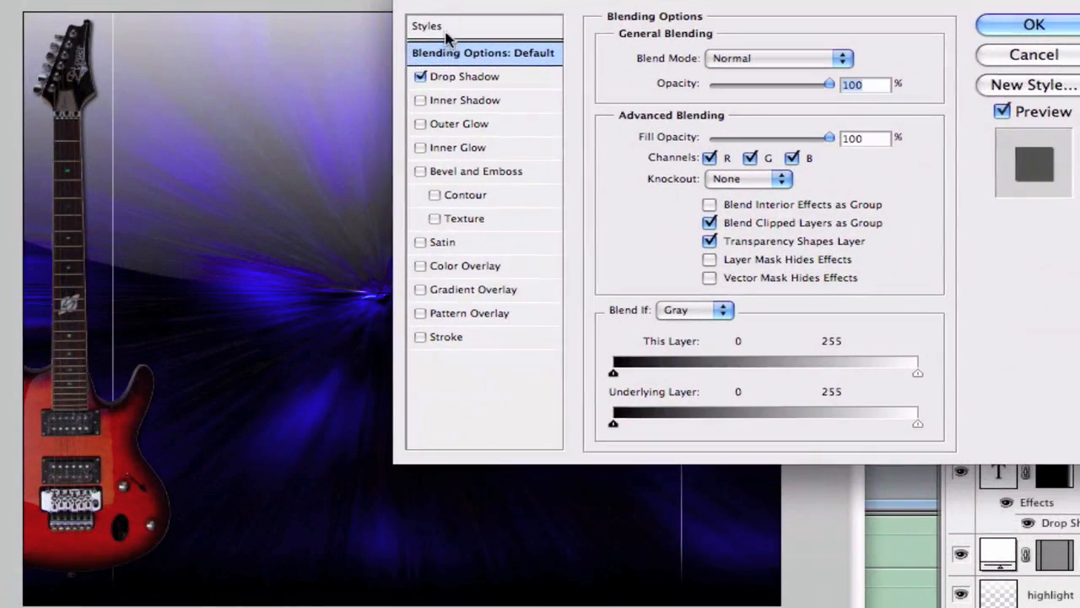
mouse_move(430, 127)
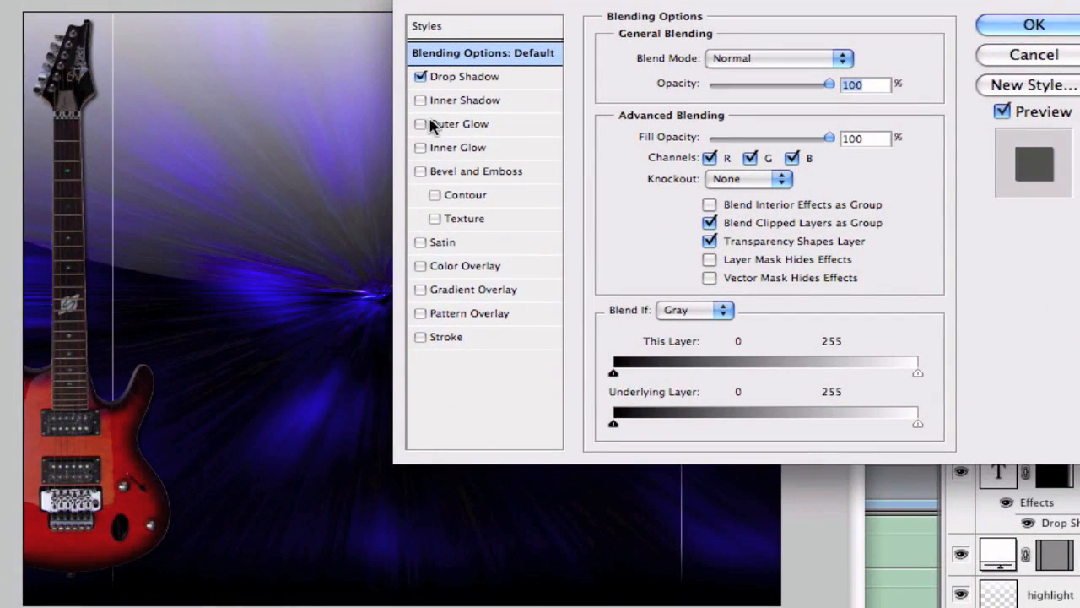
click(1033, 24)
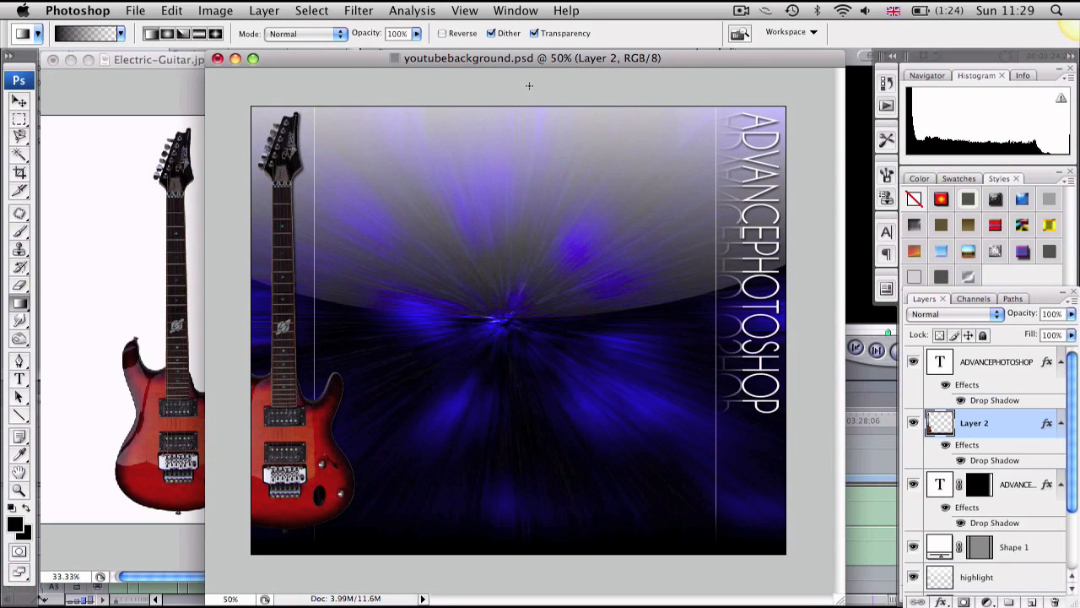
mouse_move(563, 156)
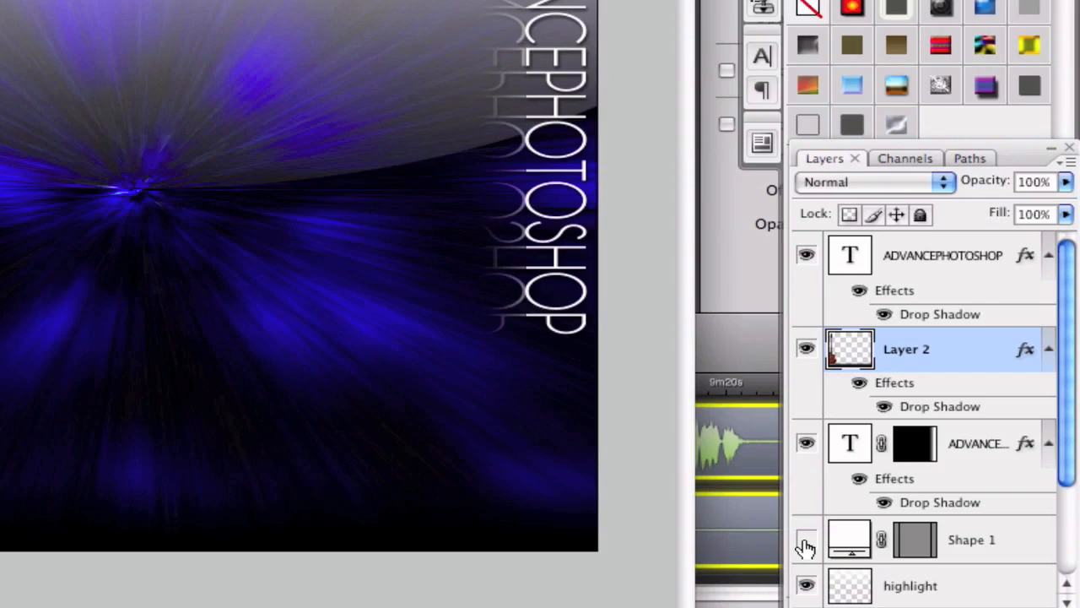
click(205, 12)
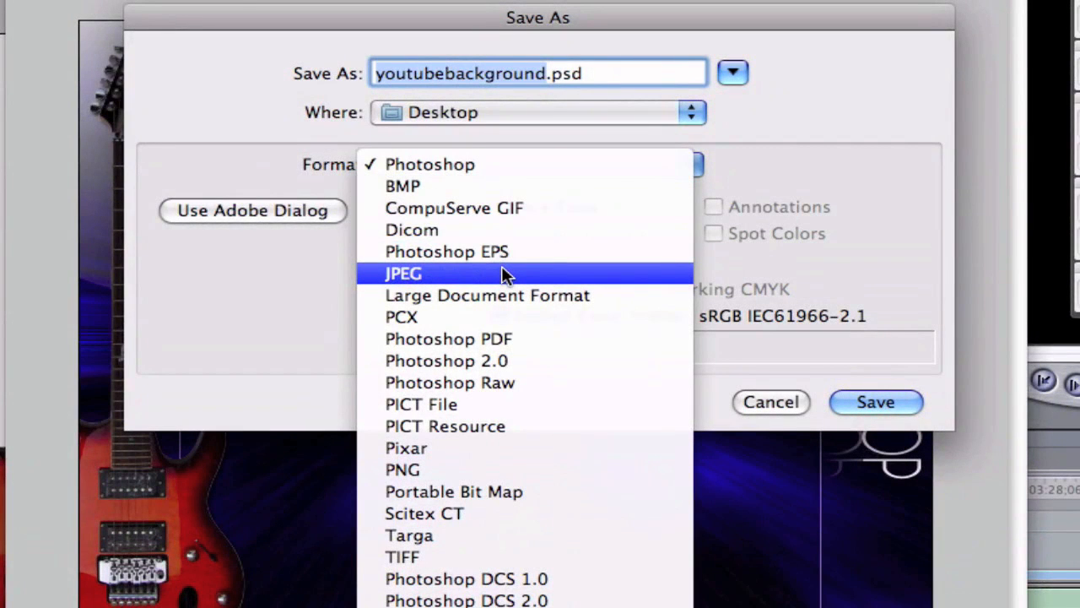
Step: Save youtubebackground.jpg to the Desktop as a JPEG at quality 8 (High)
click(404, 273)
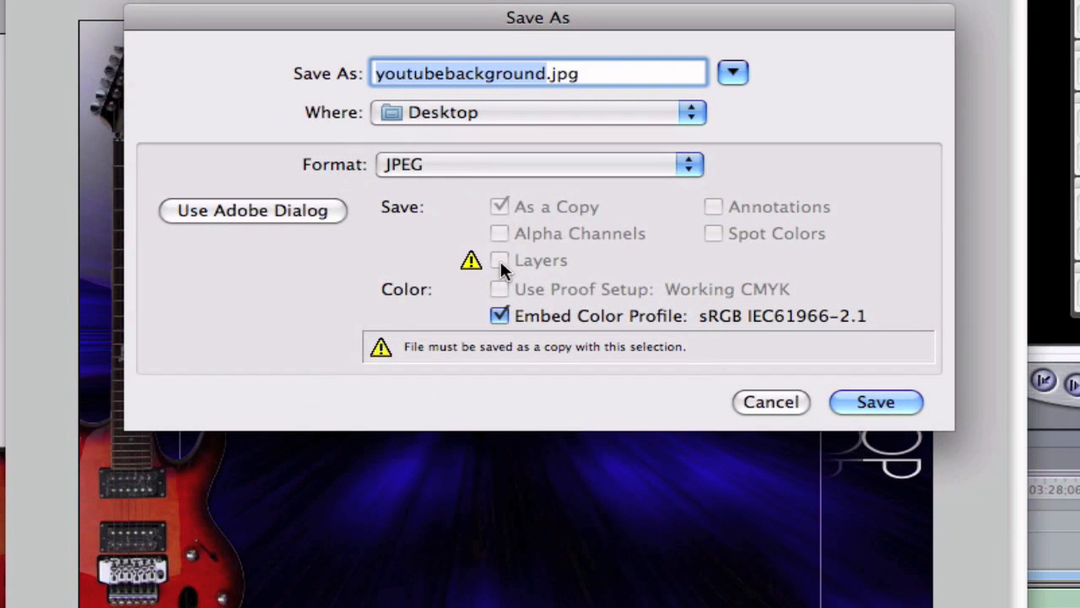
mouse_move(519, 127)
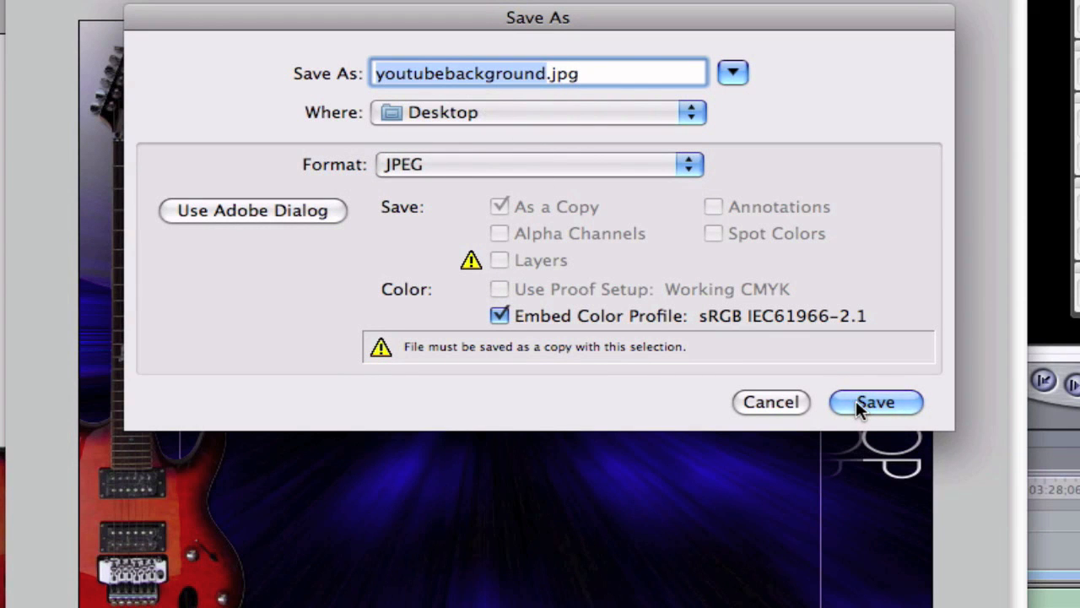
click(876, 402)
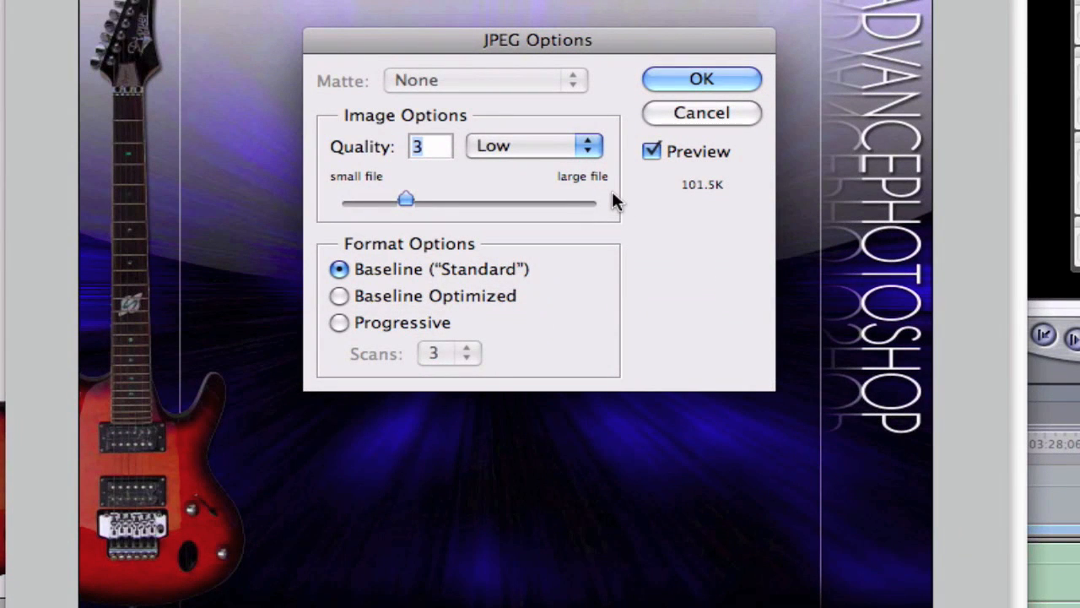
mouse_move(688, 202)
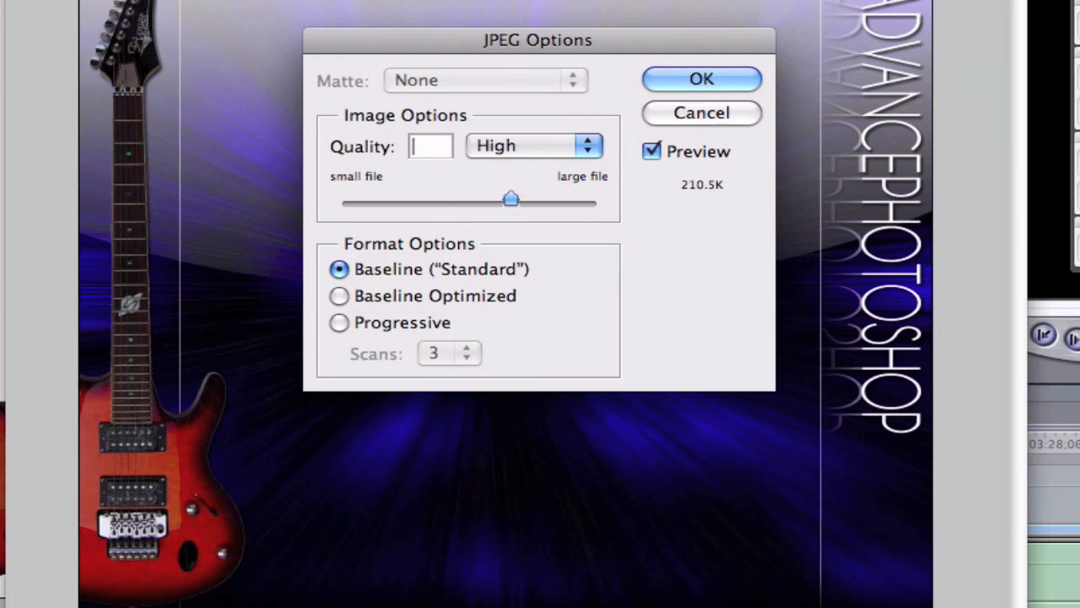
text(8)
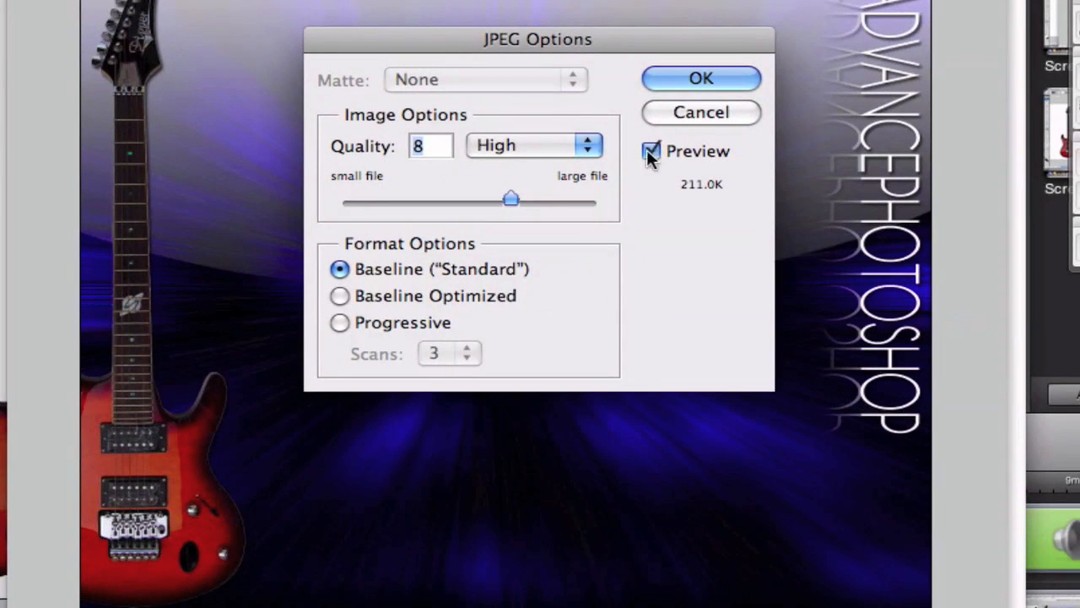
click(700, 78)
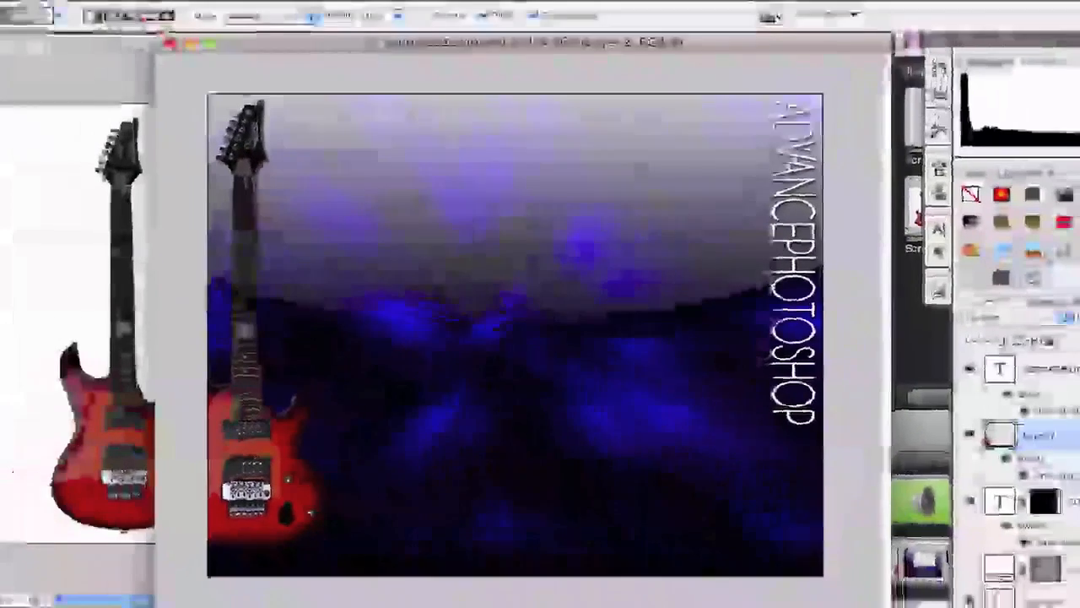